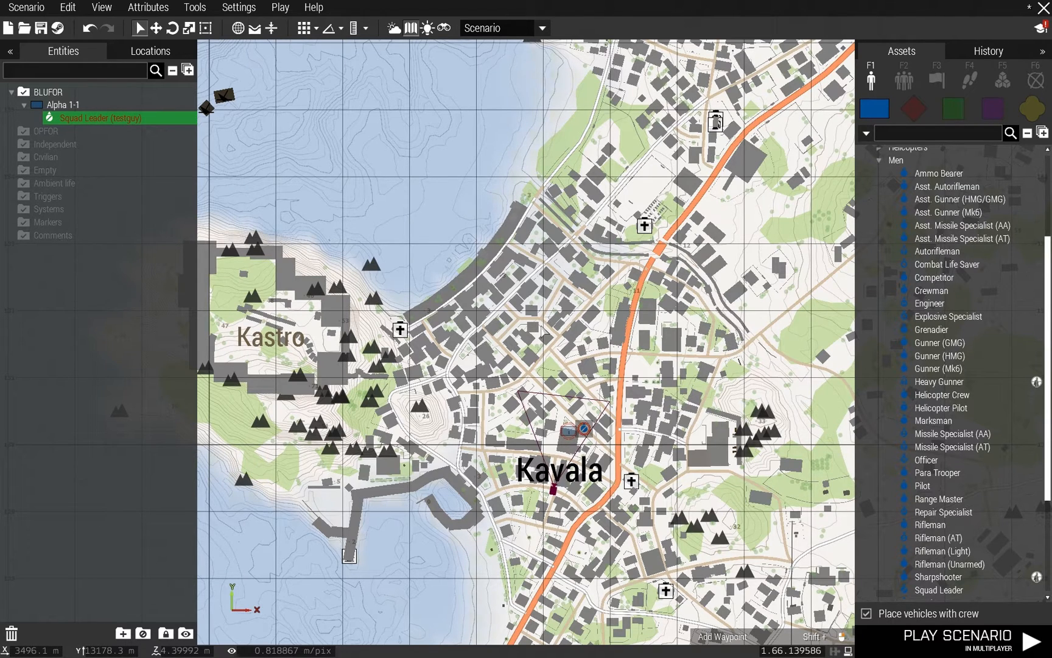
{"action": "mouse_move", "coordinate": [947, 186]}
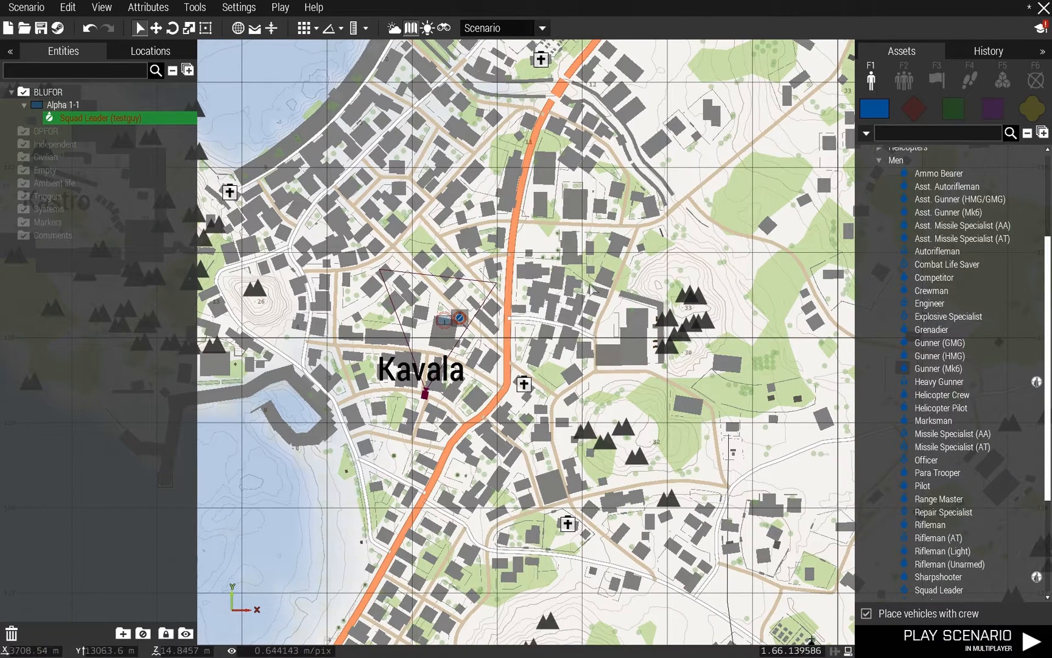
{"action": "mouse_move", "coordinate": [425, 394]}
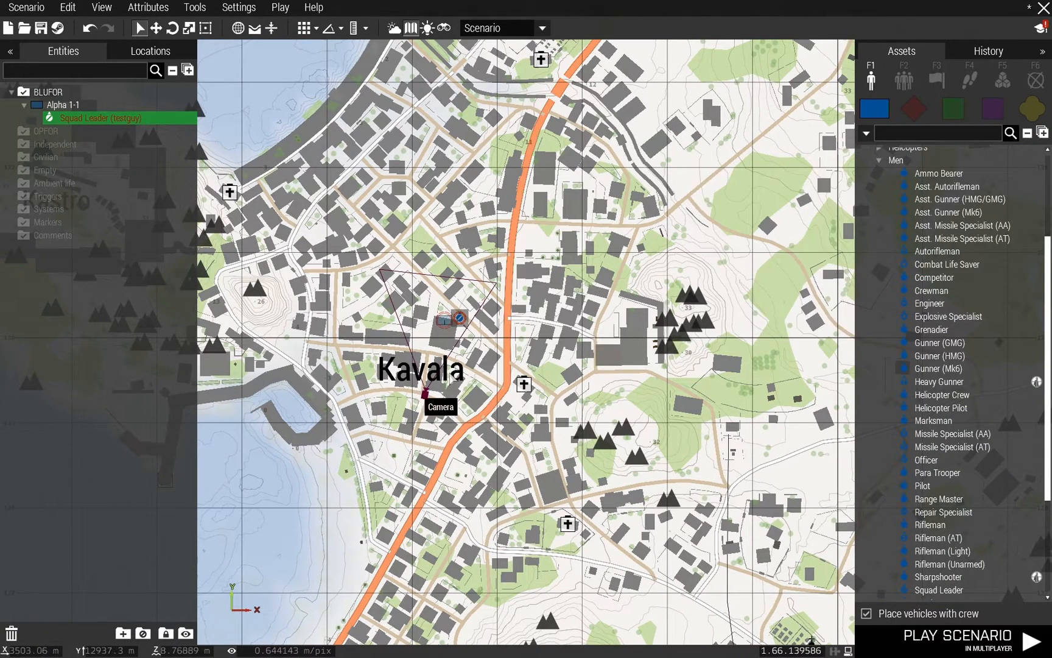
Review the squad leader's attributes, then add a Zeus Game Master owned by #admin.
{"action": "double_click", "coordinate": [445, 319]}
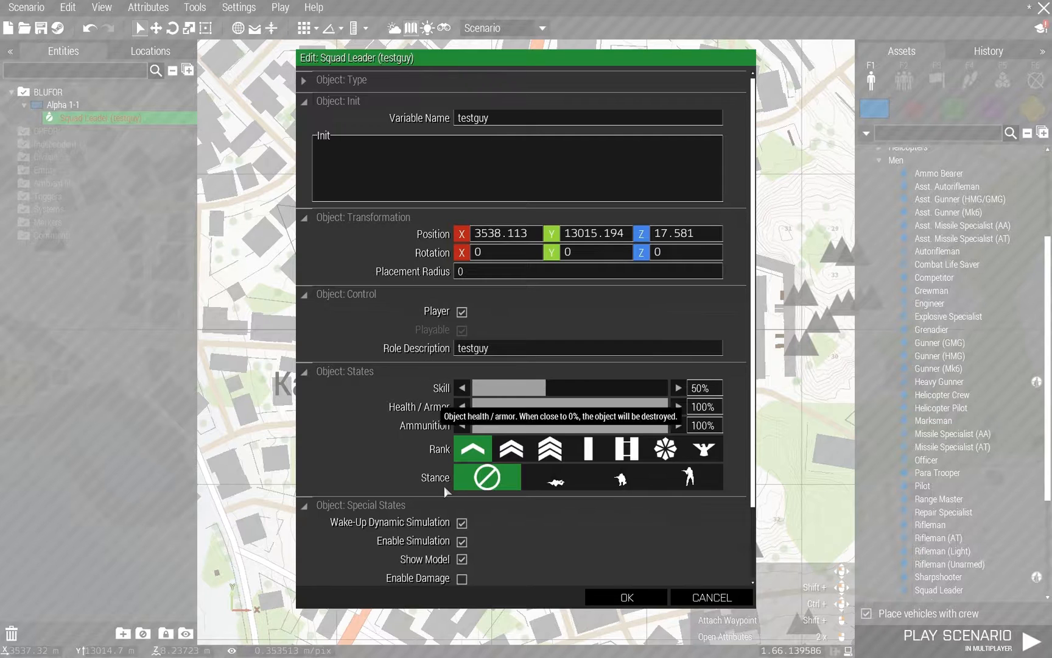
{"action": "scroll", "scroll_direction": "down", "scroll_amount": 3}
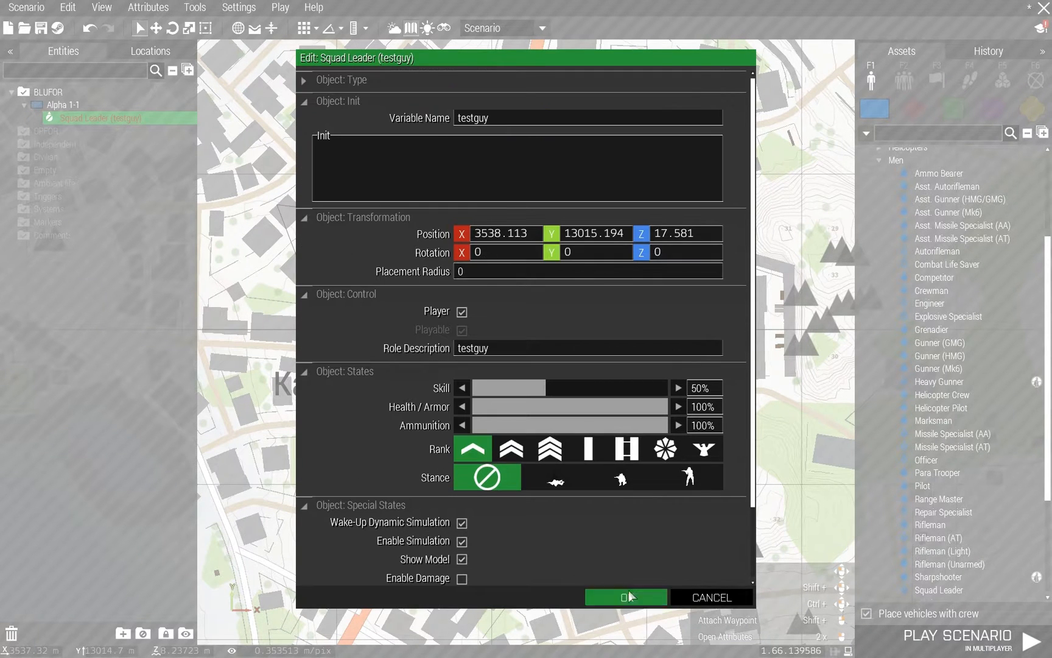
{"action": "left_click", "coordinate": [626, 597]}
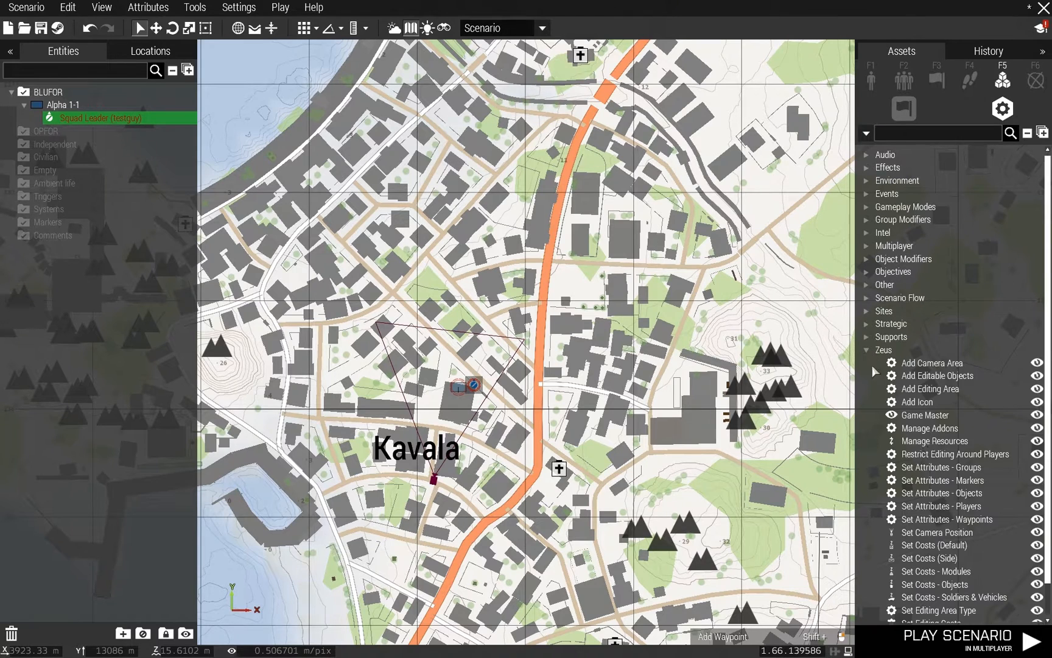
{"action": "mouse_move", "coordinate": [918, 368]}
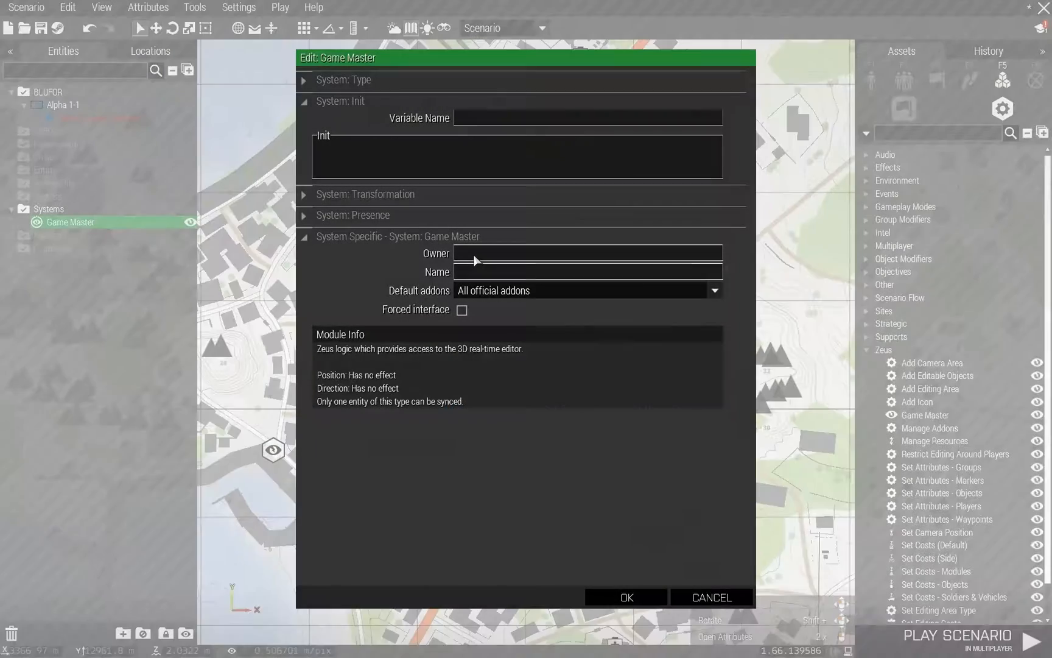
{"action": "type", "text": "#admin"}
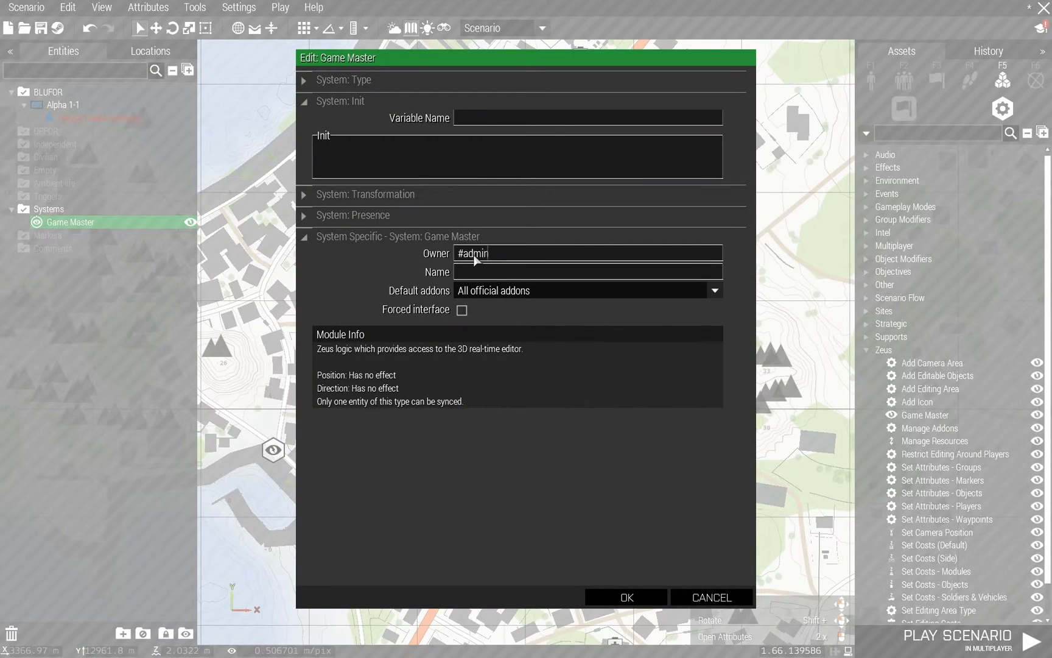
{"action": "left_click", "coordinate": [626, 596]}
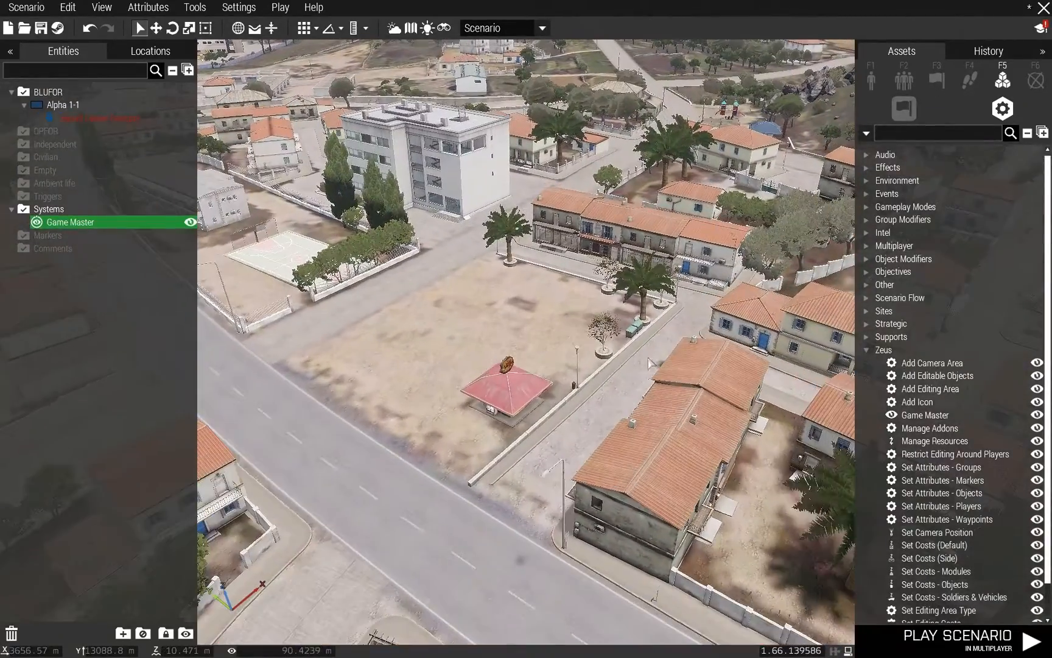
Place a Sector module in Kavala and bring up its attributes.
{"action": "left_click", "coordinate": [868, 349]}
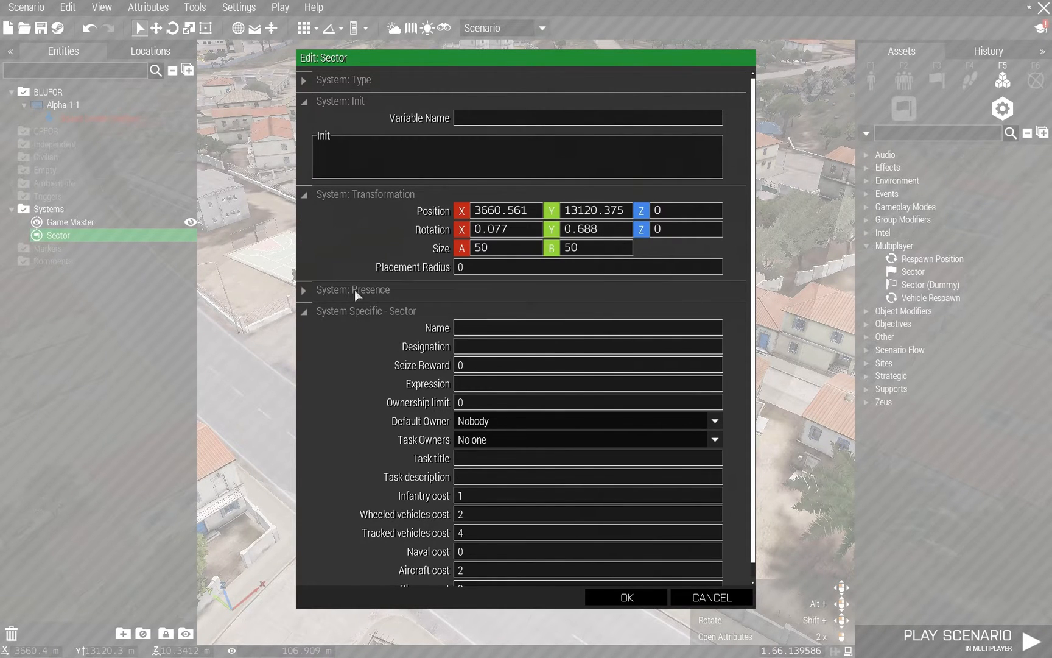
{"action": "mouse_move", "coordinate": [476, 318]}
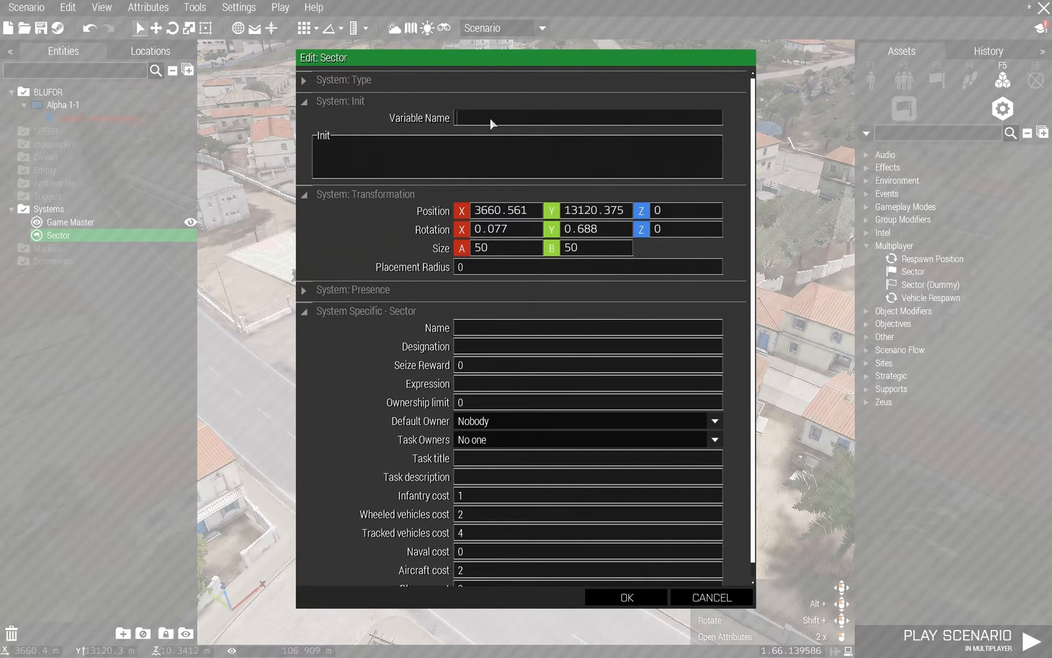
Enter variable name sectorAlpha, name Alpha and seize reward 1 for the sector.
{"action": "type", "text": "sectorAlp"}
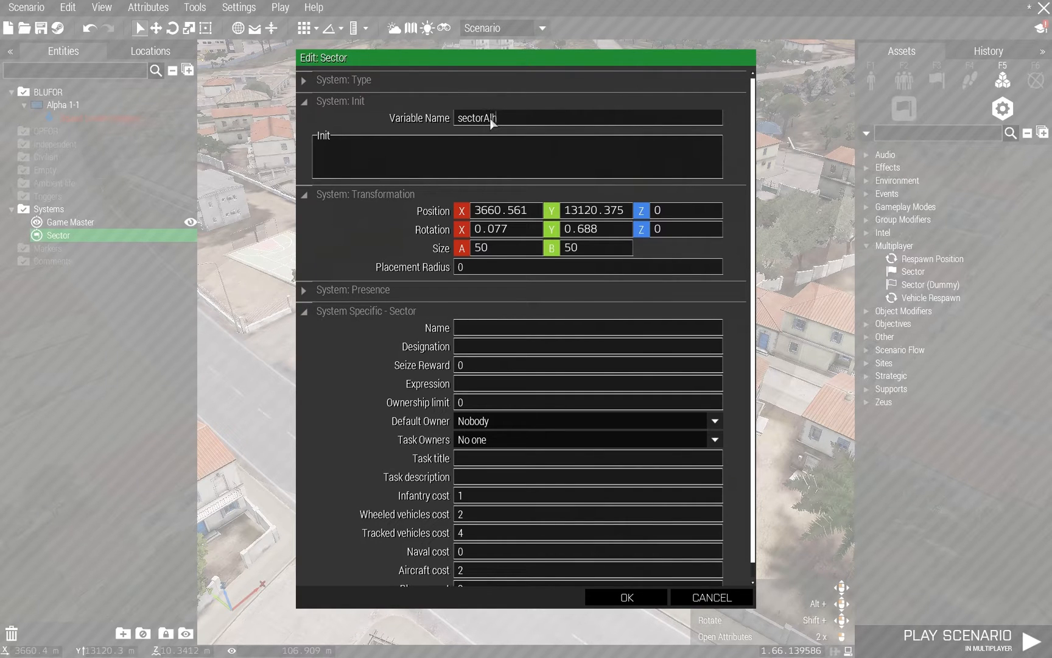
{"action": "key", "text": "Backspace"}
{"action": "type", "text": "pha"}
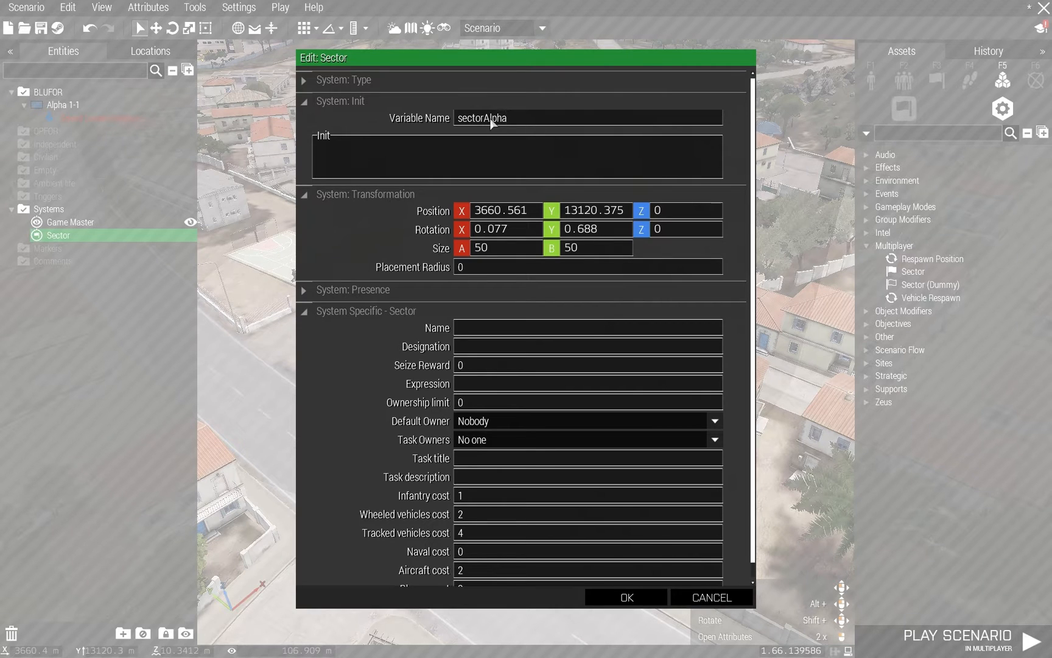
{"action": "mouse_move", "coordinate": [478, 336]}
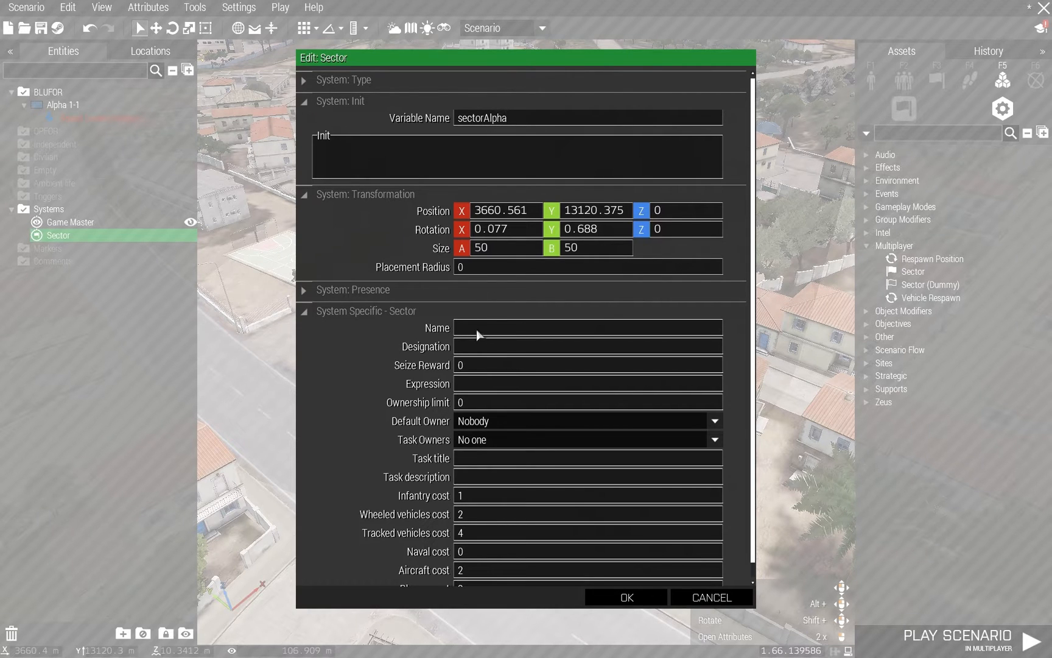
{"action": "type", "text": "Alpha"}
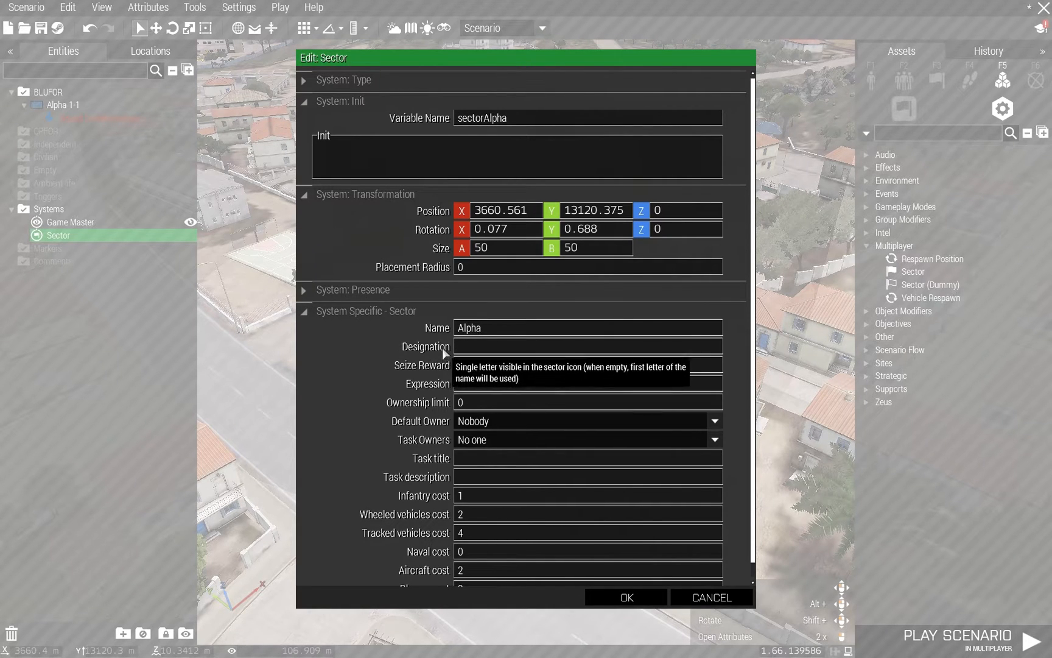
{"action": "mouse_move", "coordinate": [448, 373]}
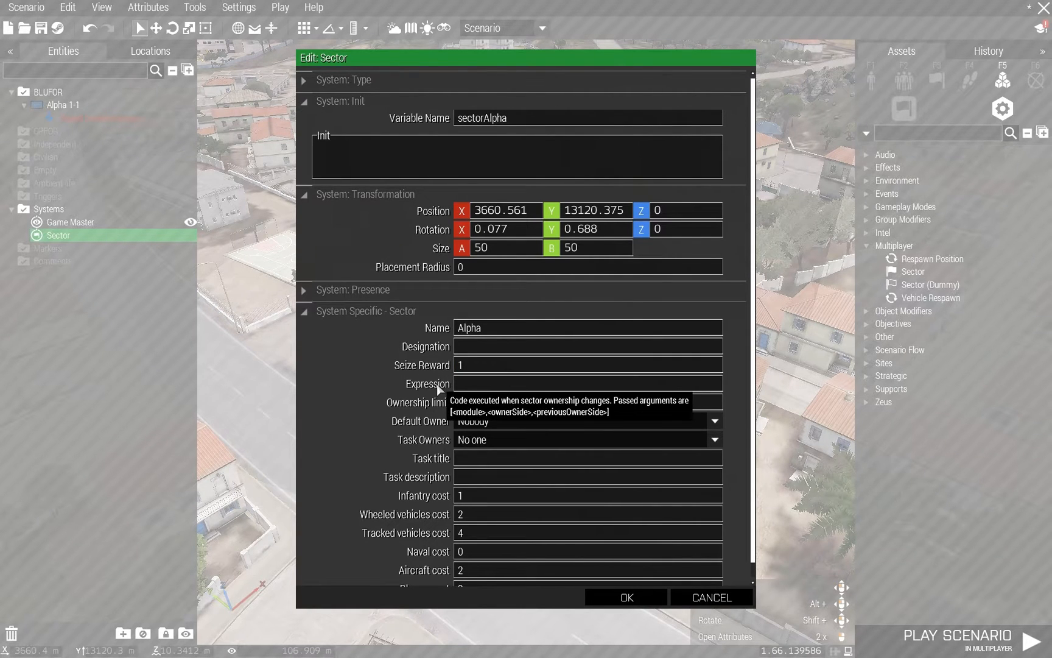
{"action": "mouse_move", "coordinate": [446, 409]}
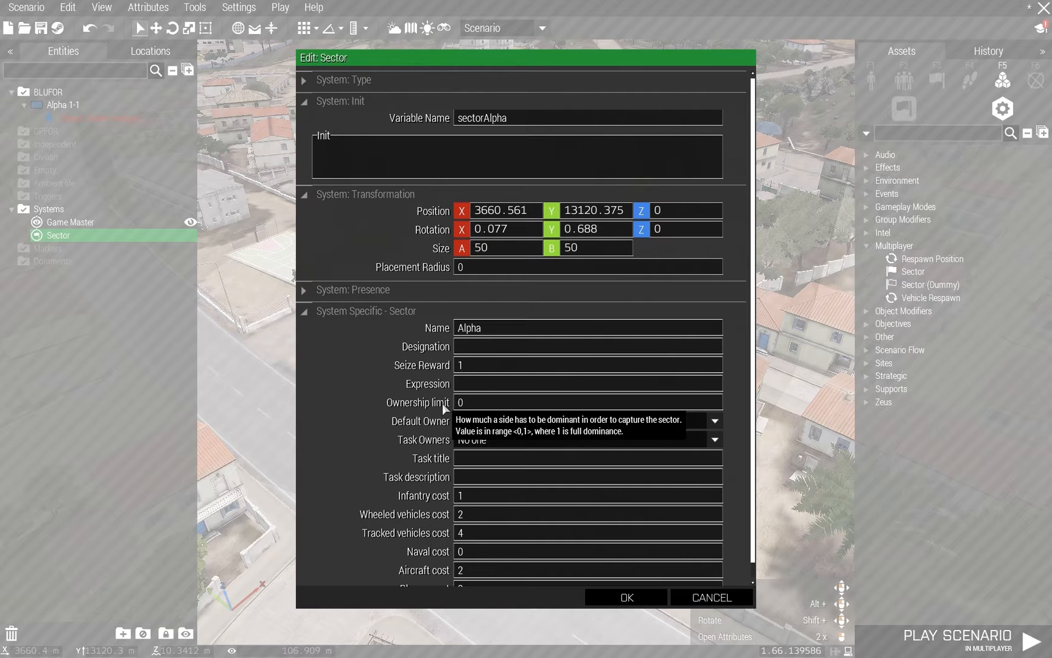
{"action": "mouse_move", "coordinate": [443, 387]}
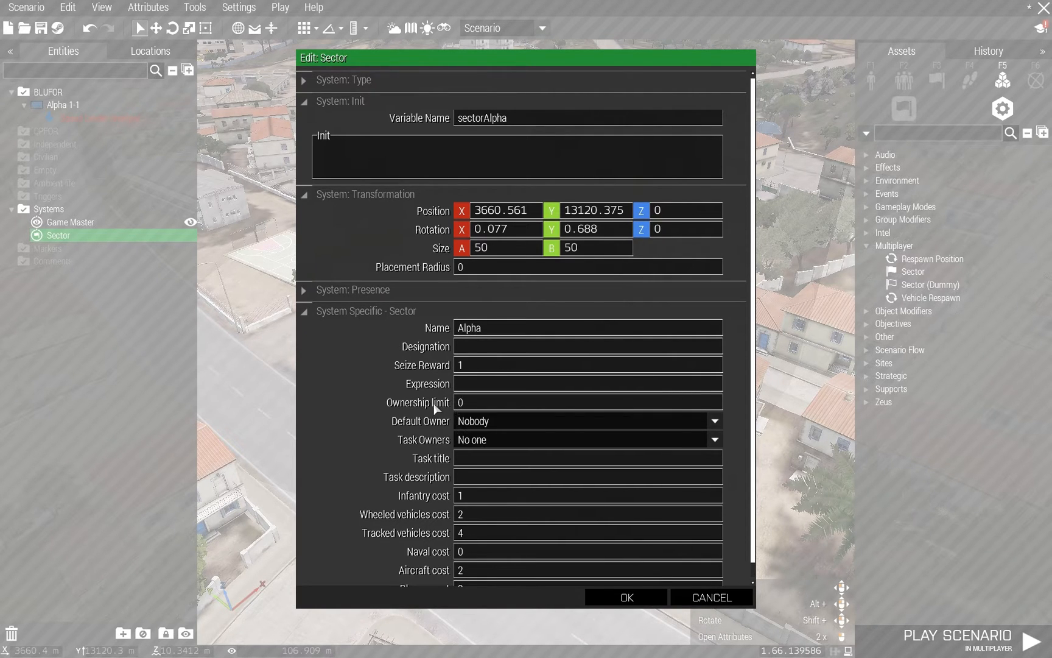
{"action": "mouse_move", "coordinate": [441, 412]}
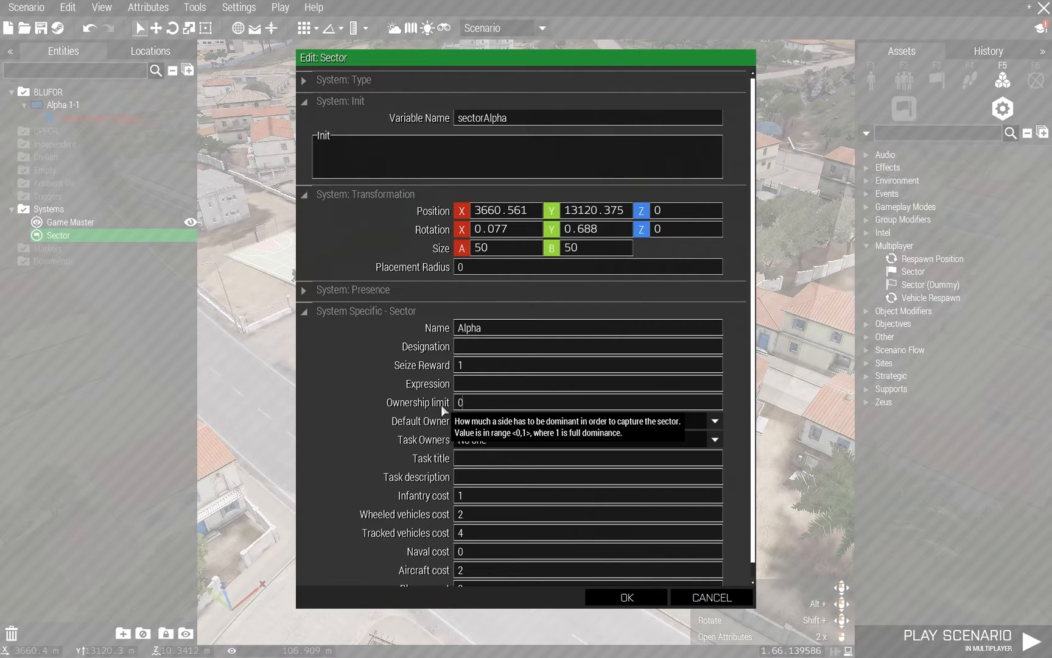
Give Alpha an ownership limit of .8 and assign its task to Everyone.
{"action": "type", "text": "1"}
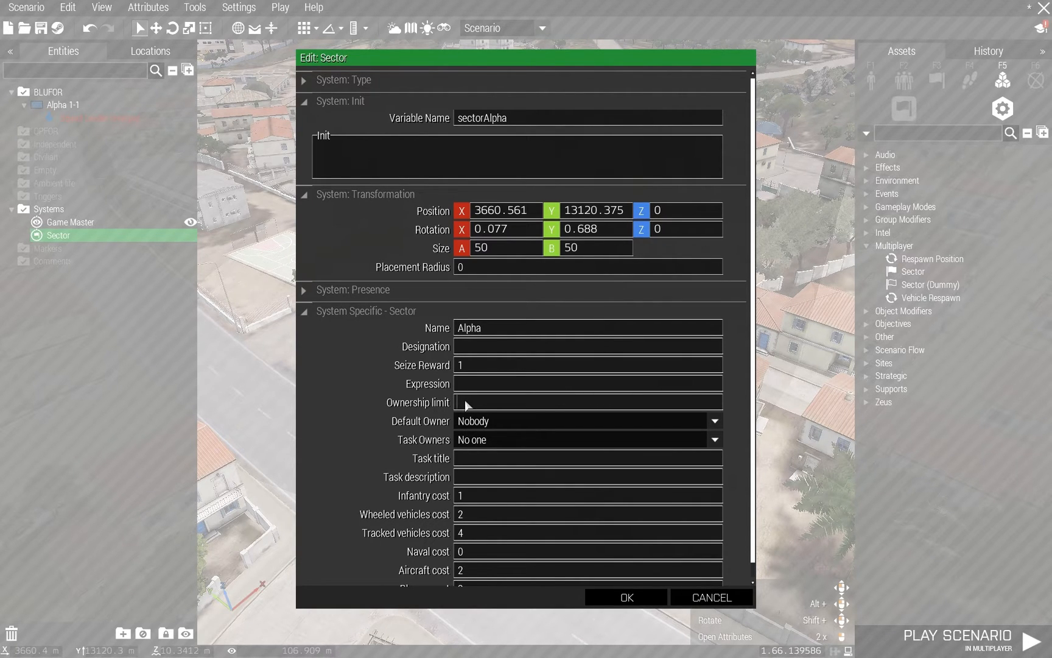
{"action": "type", "text": ".8"}
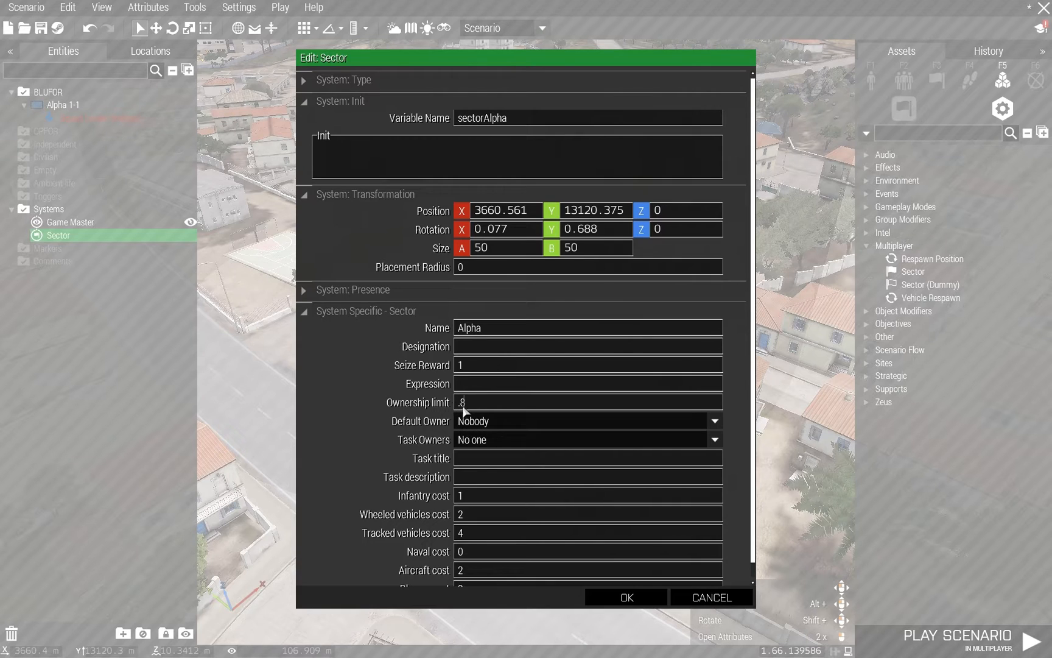
{"action": "mouse_move", "coordinate": [454, 428]}
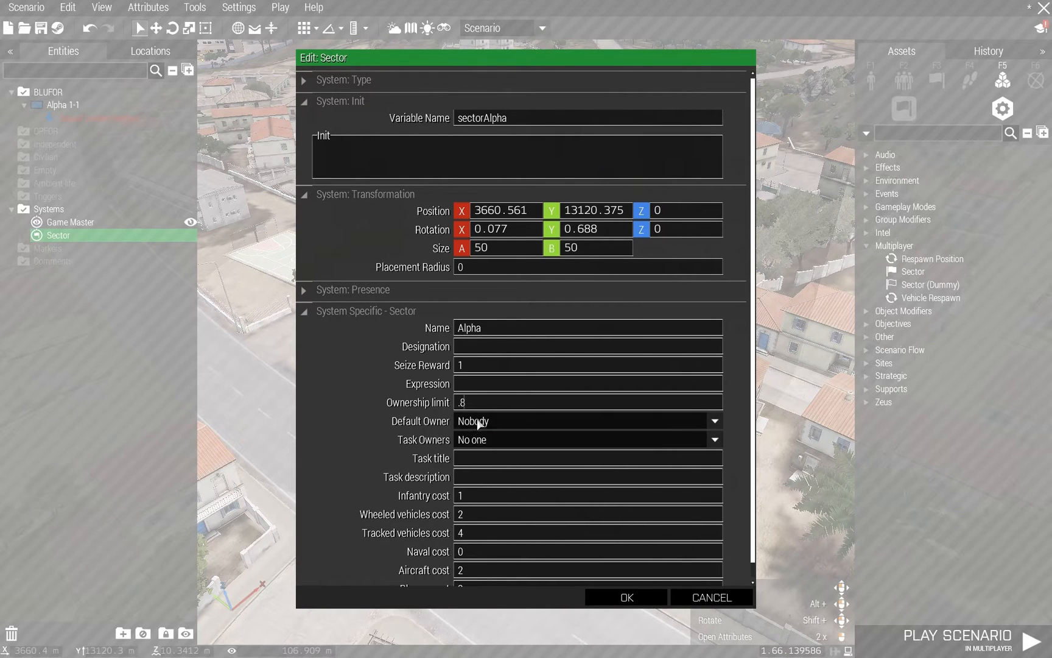
{"action": "left_click", "coordinate": [714, 420]}
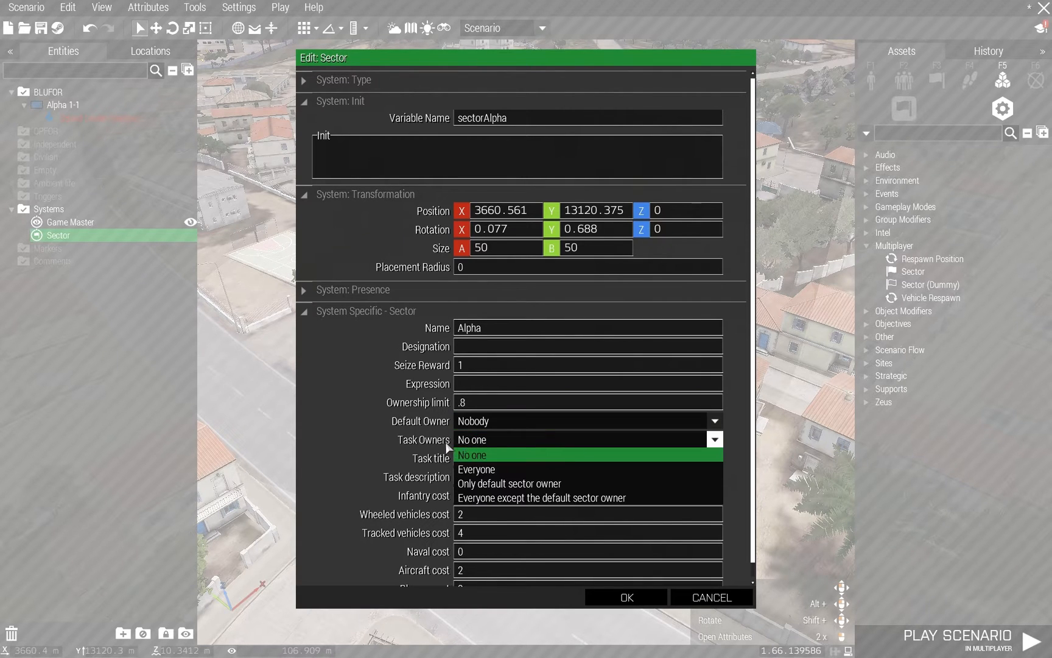
{"action": "mouse_move", "coordinate": [466, 440]}
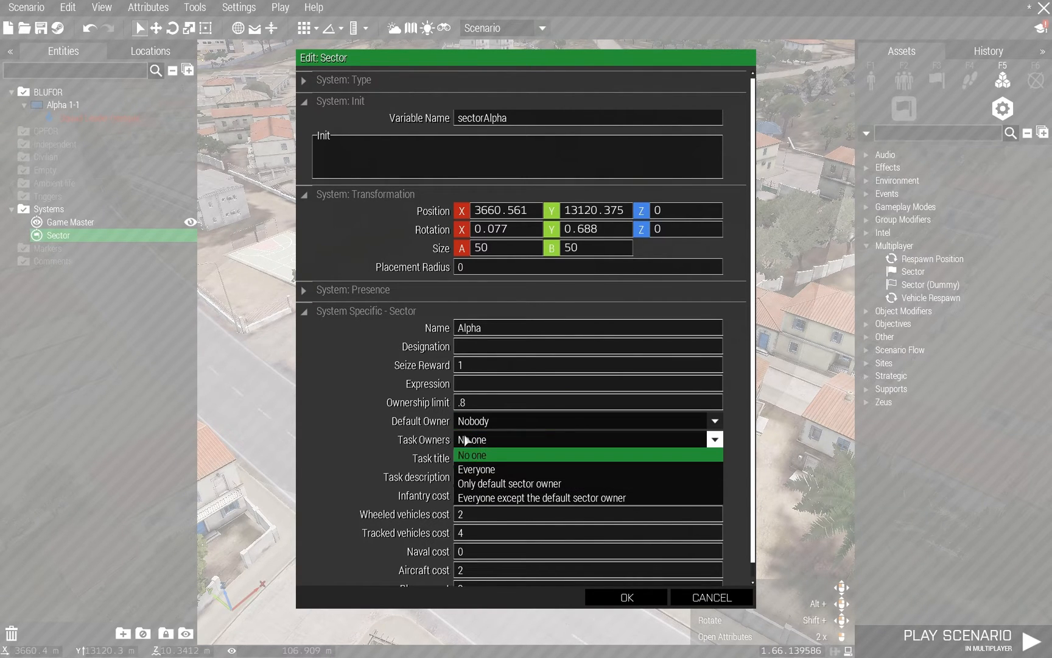
{"action": "left_click", "coordinate": [477, 469]}
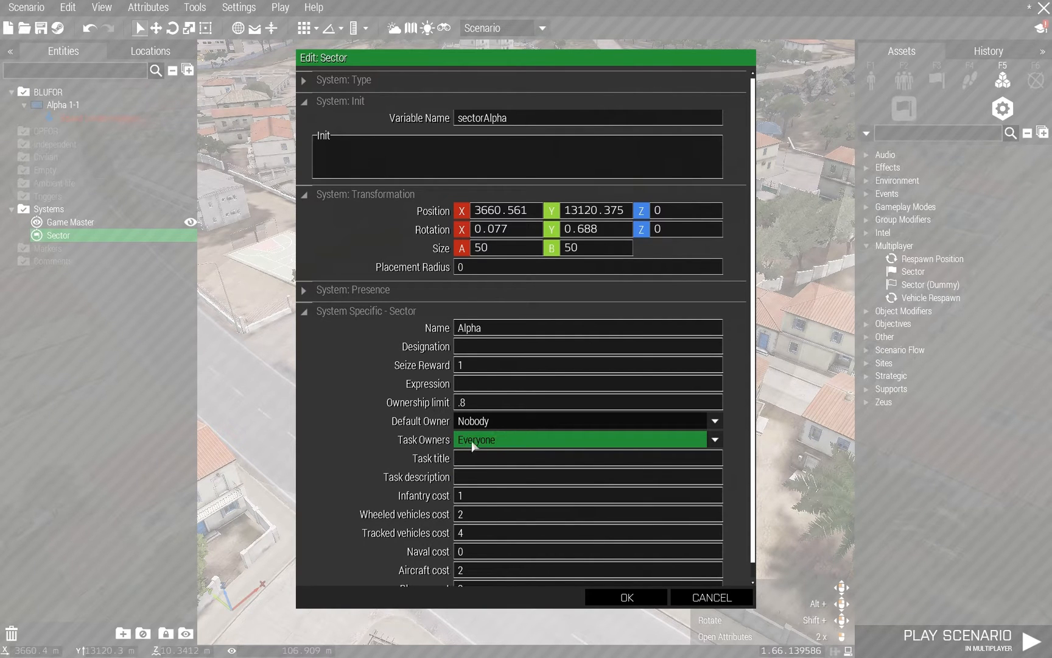
{"action": "mouse_move", "coordinate": [458, 473]}
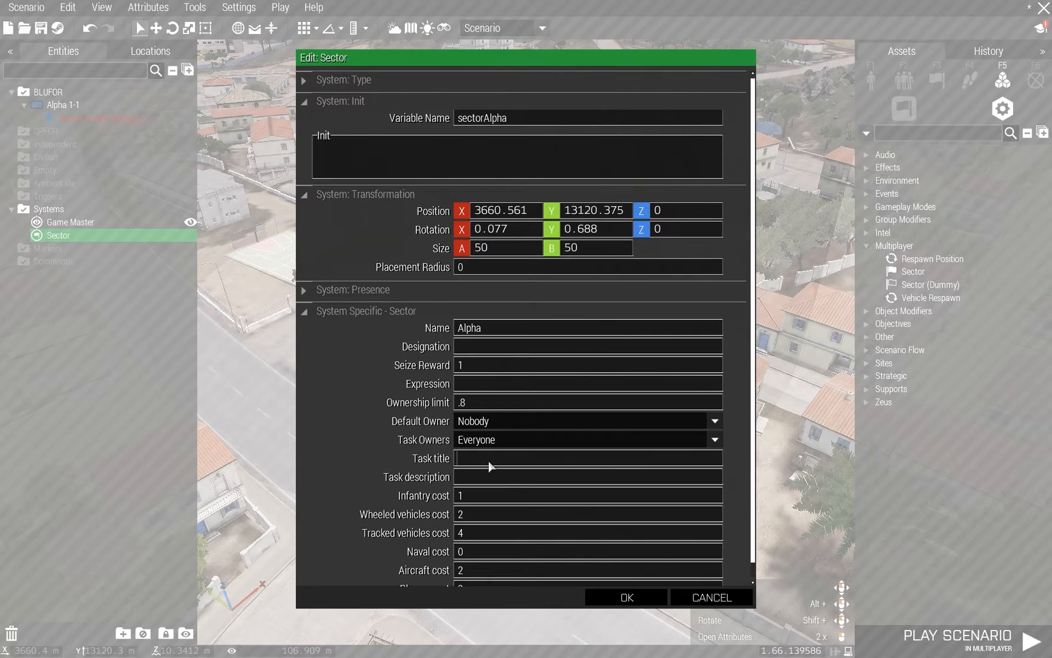
Enter task title %1 and a description: capture %1 for 1 point, needing 80 percent dominance.
{"action": "type", "text": "%"}
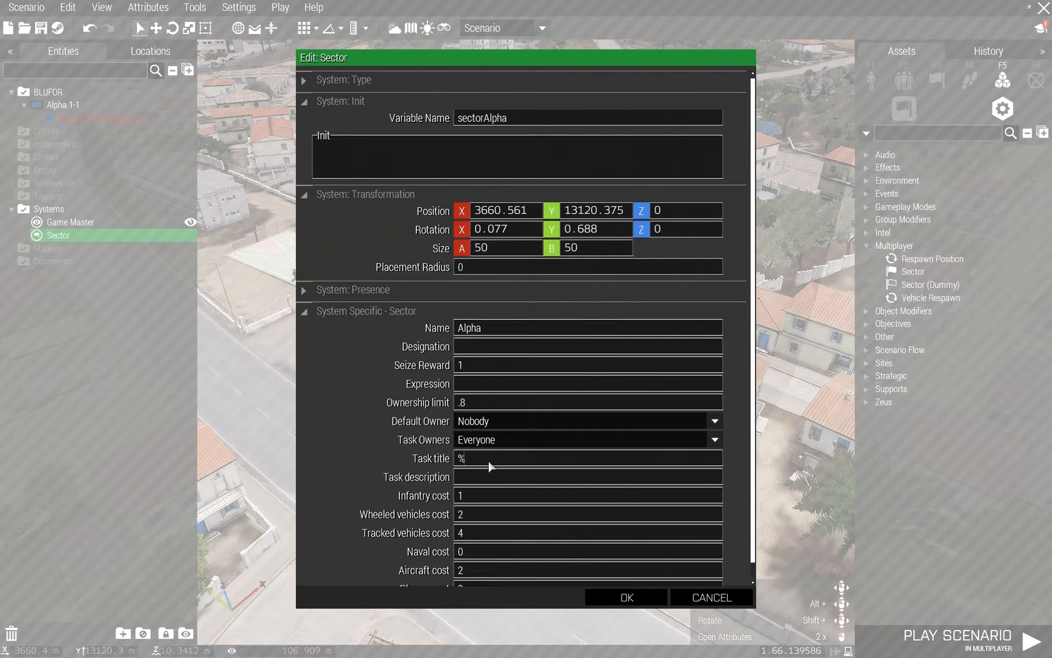
{"action": "type", "text": "1"}
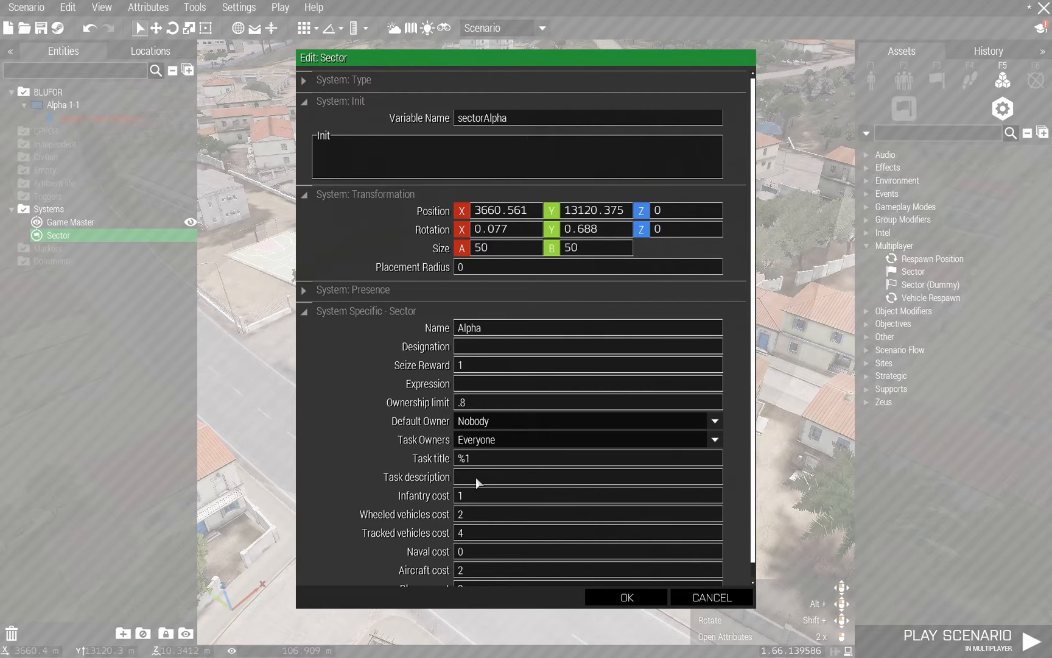
{"action": "type", "text": "Caput"}
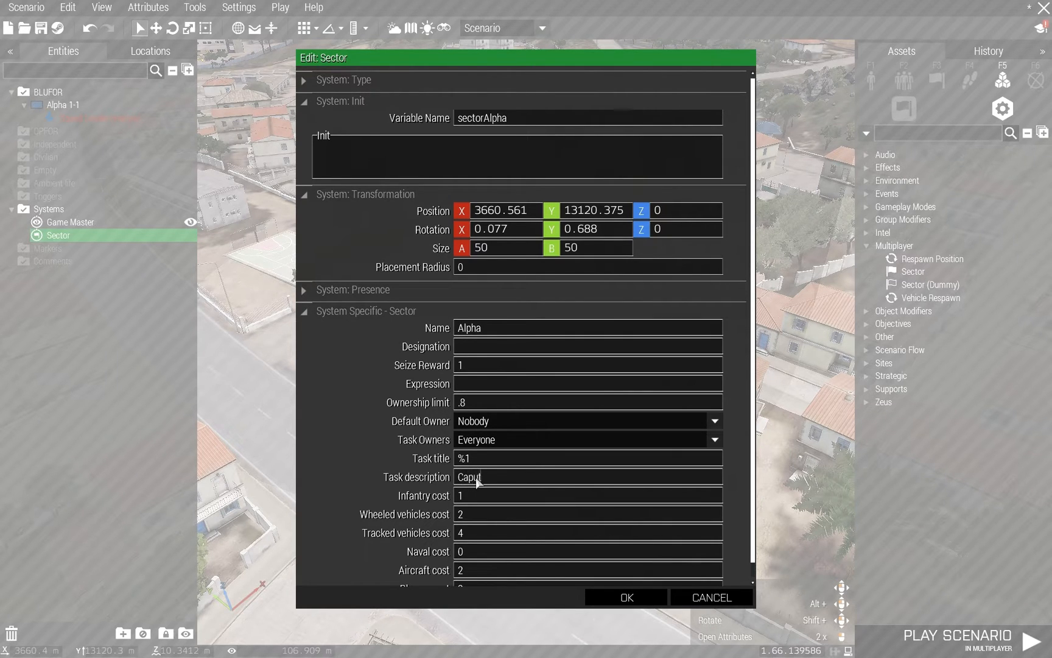
{"action": "type", "text": "Capture %1 for 1 point."}
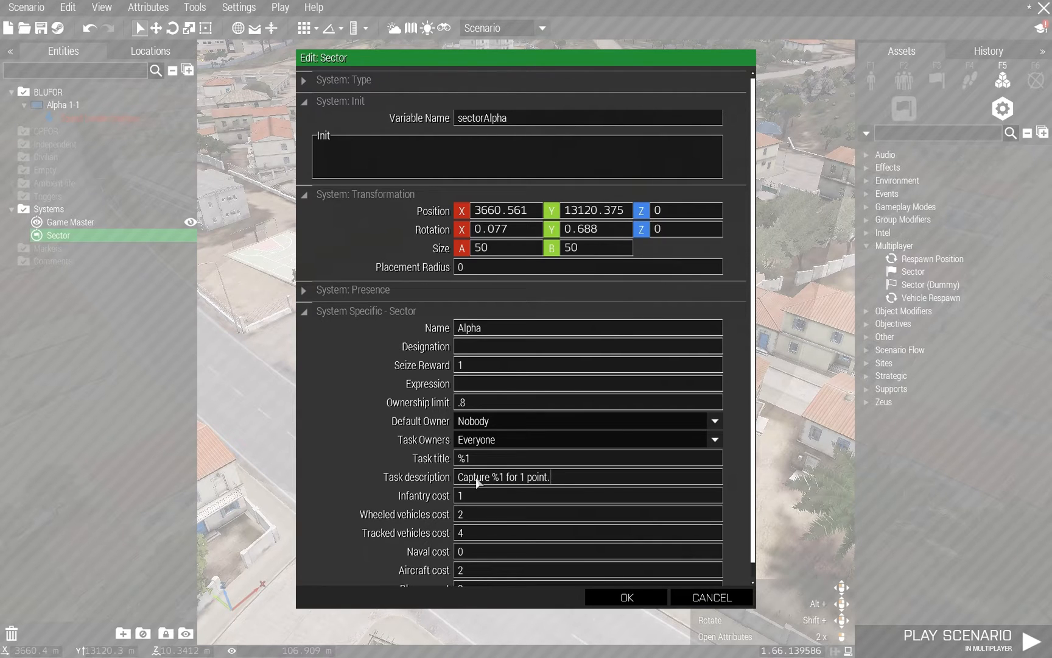
{"action": "type", "text": "You need 80"}
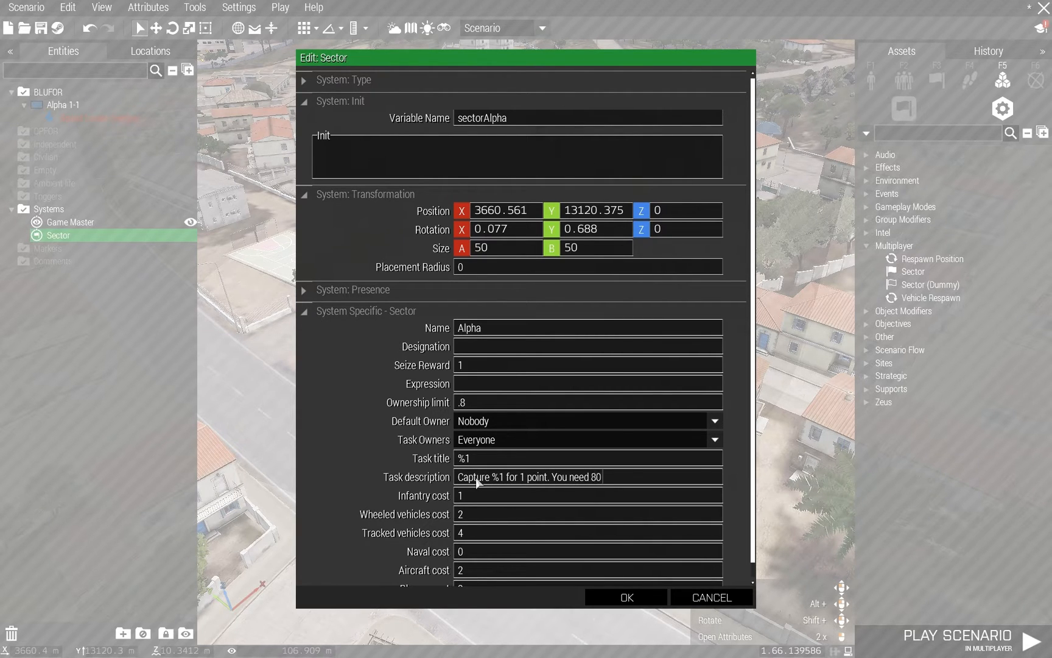
{"action": "type", "text": "percent d"}
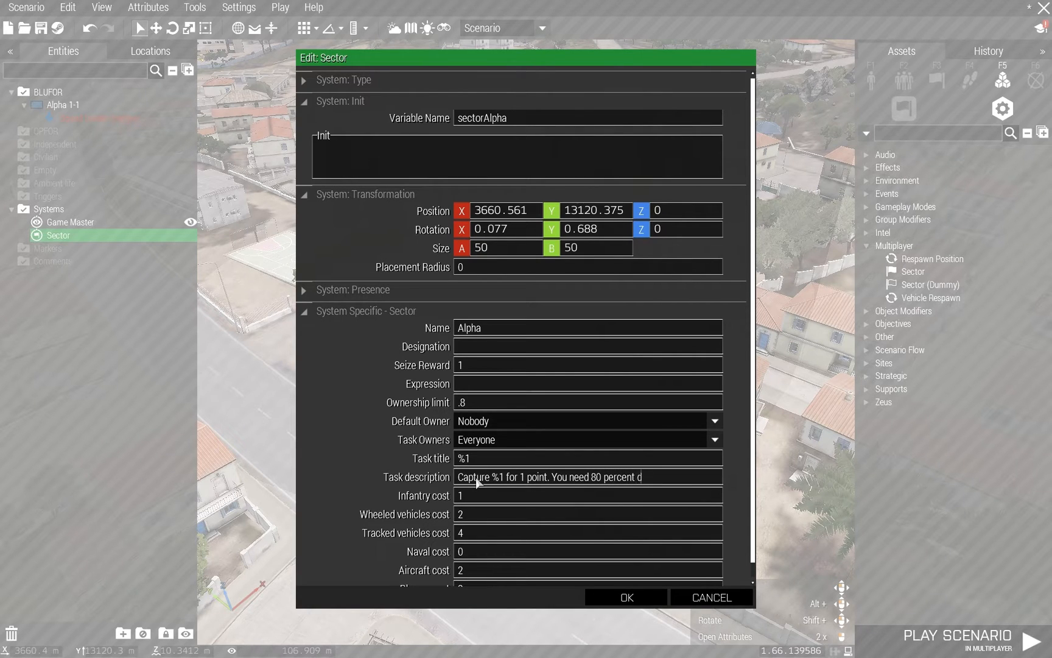
{"action": "type", "text": "ominance to own thi"}
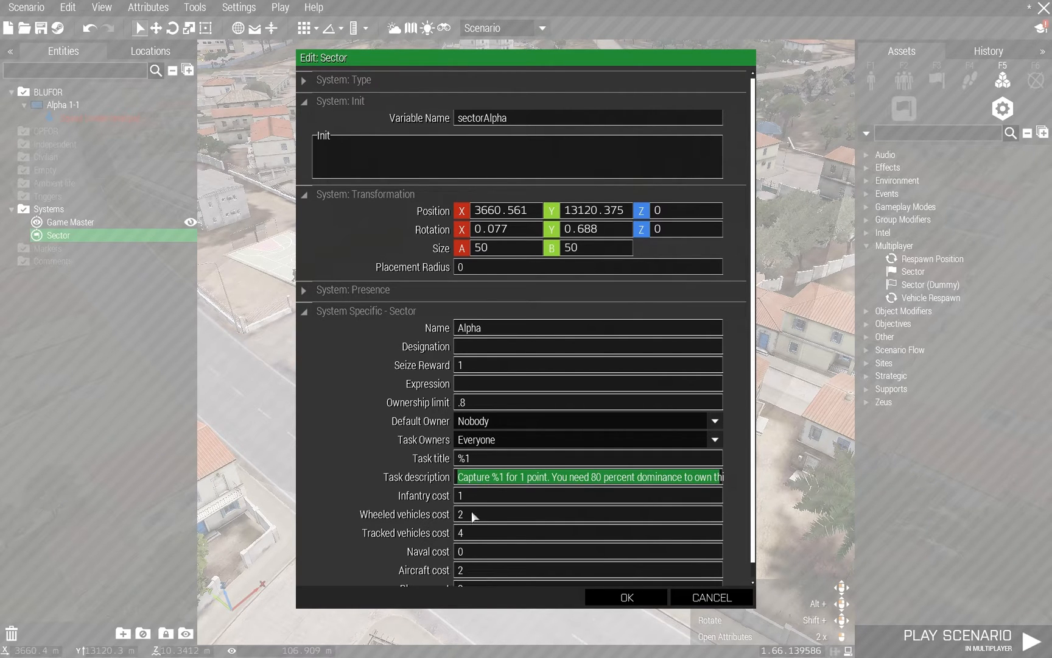
Review the sector's cost settings and confirm the Alpha attributes.
{"action": "scroll", "scroll_direction": "down", "scroll_amount": 3}
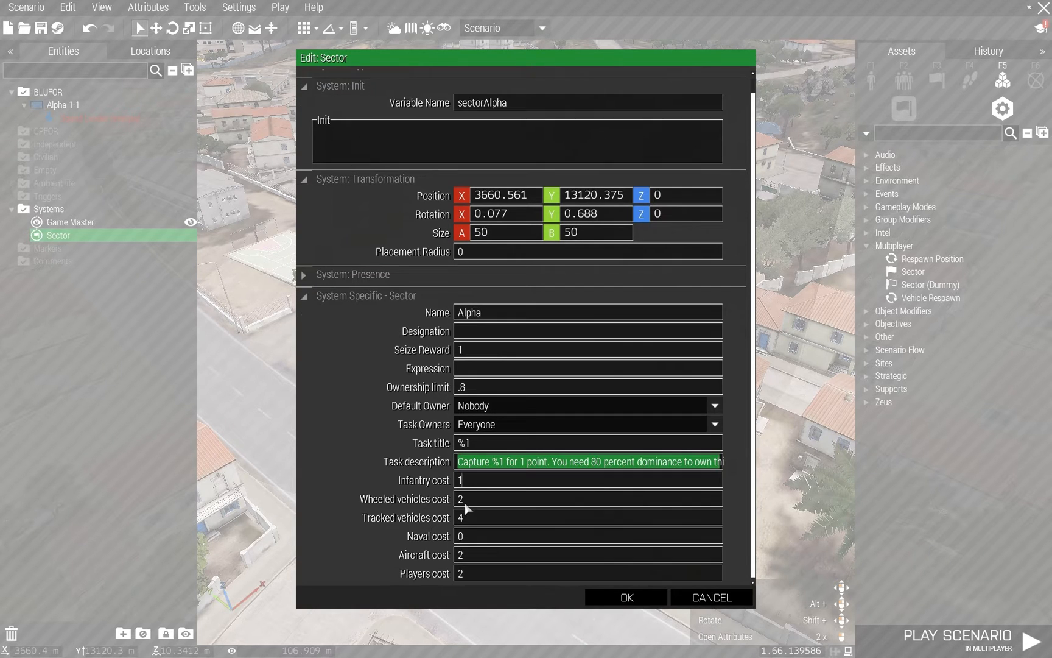
{"action": "mouse_move", "coordinate": [468, 502]}
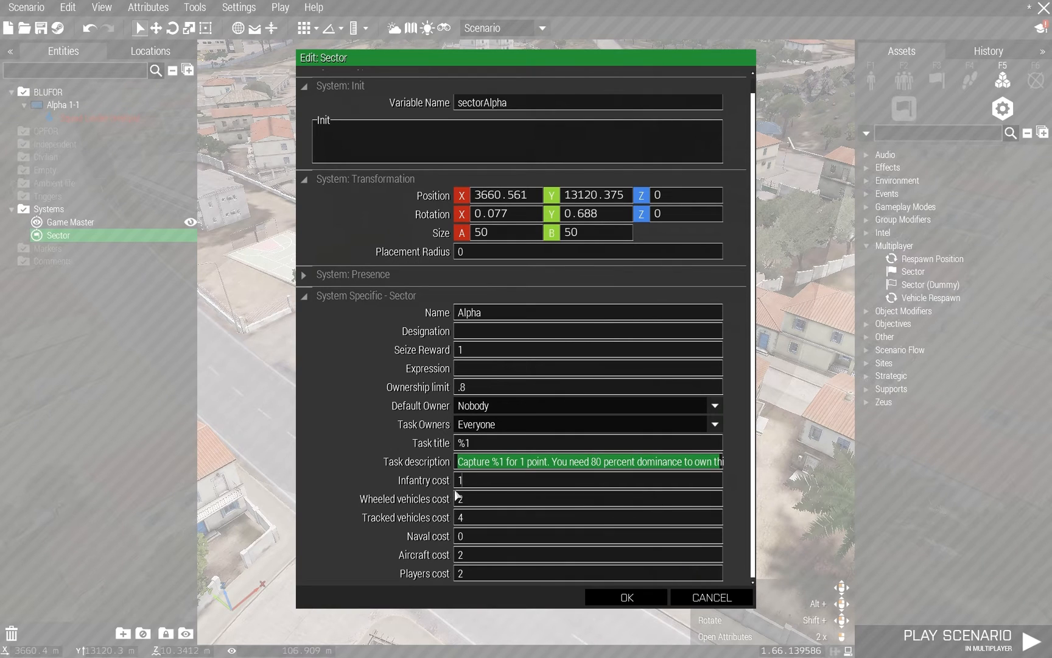
{"action": "mouse_move", "coordinate": [463, 488]}
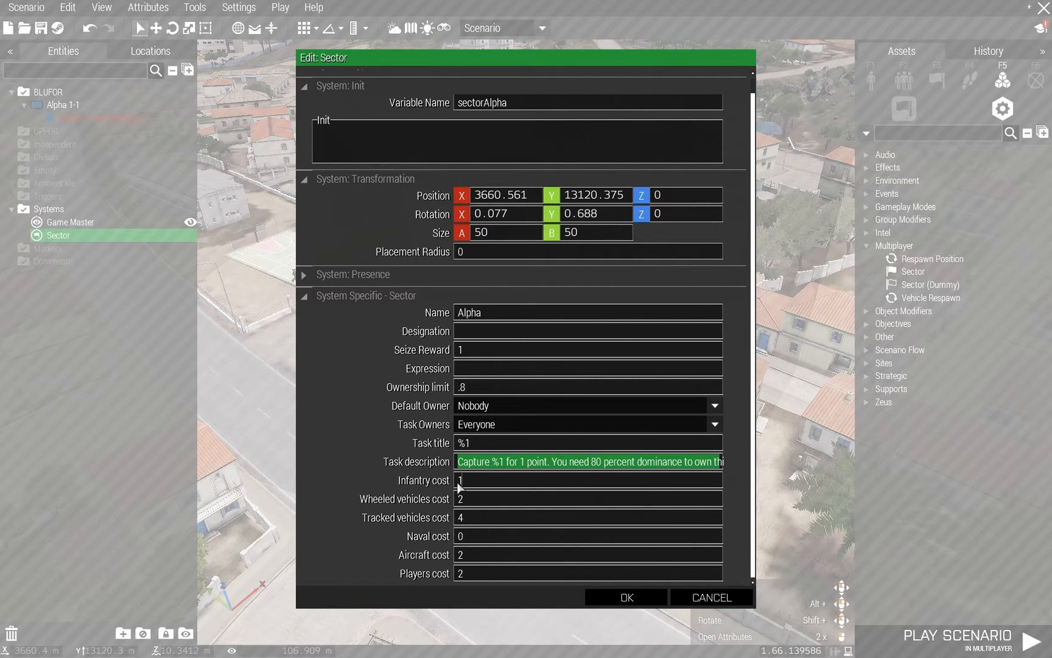
{"action": "mouse_move", "coordinate": [444, 504]}
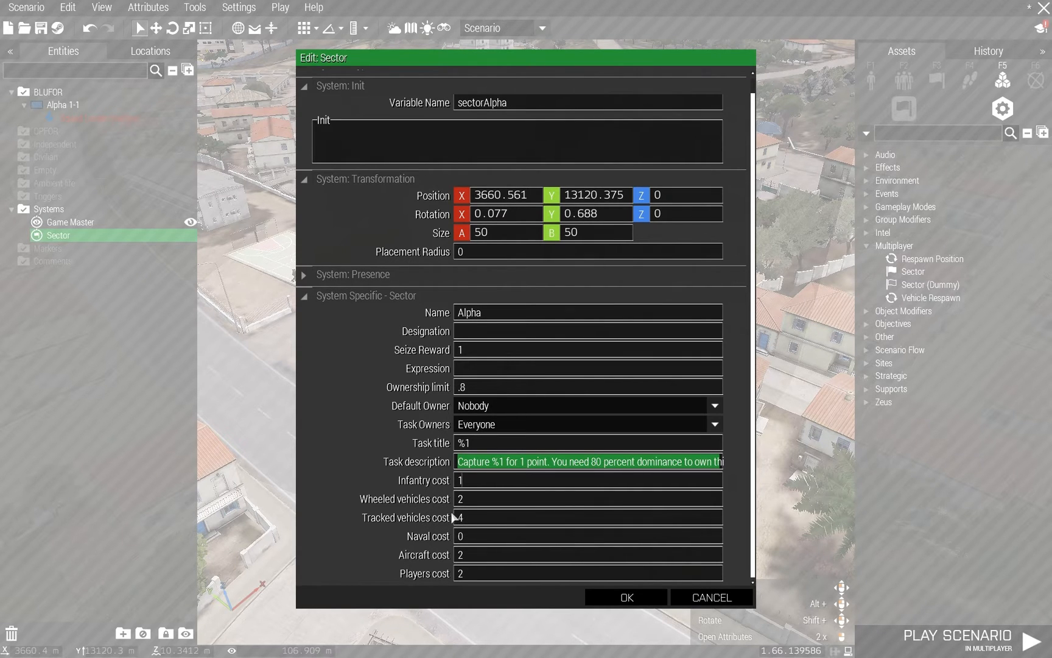
{"action": "mouse_move", "coordinate": [446, 574]}
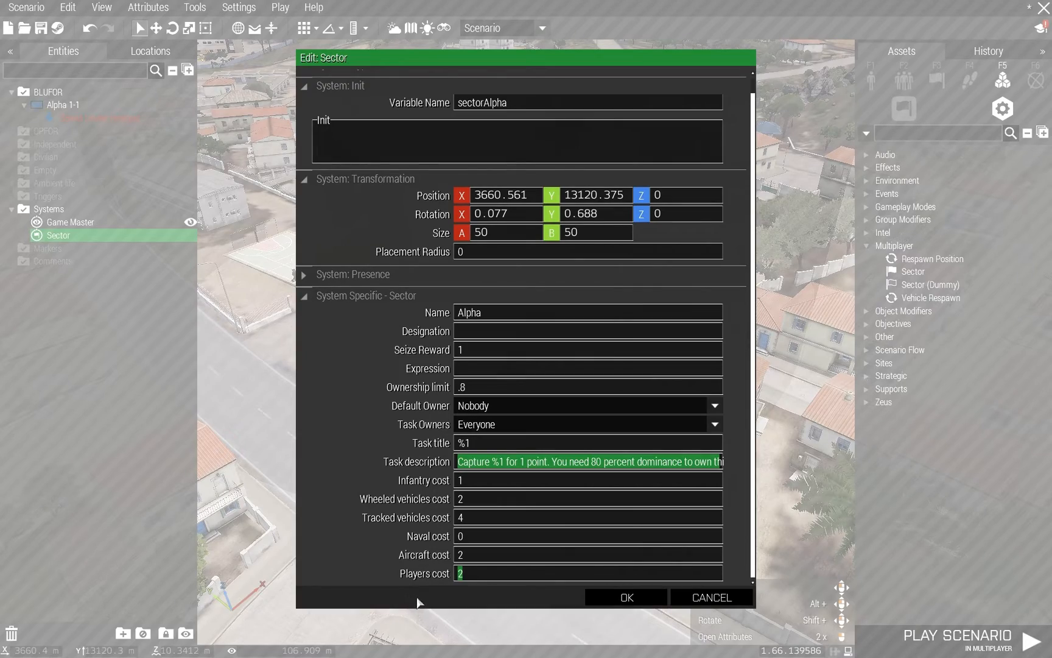
{"action": "left_click", "coordinate": [626, 597]}
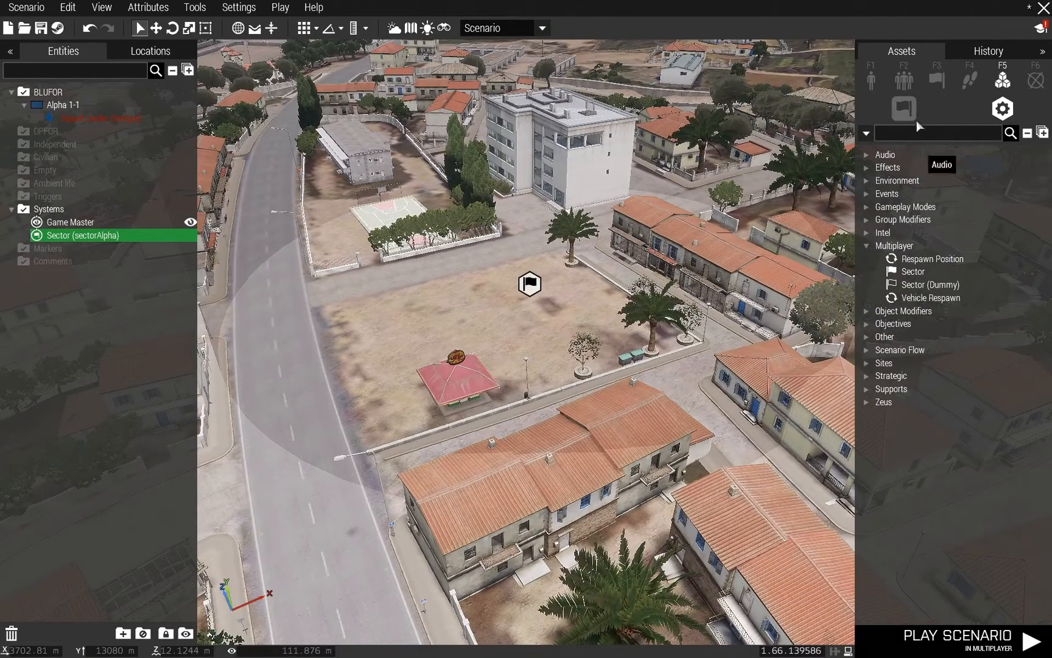
{"action": "mouse_move", "coordinate": [904, 114]}
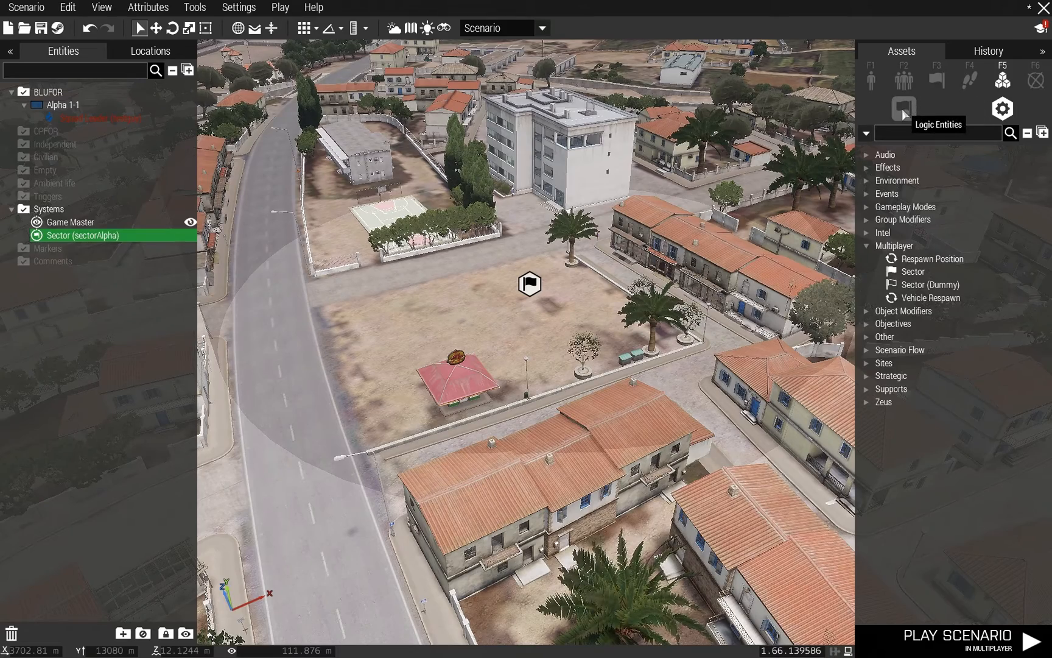
{"action": "mouse_move", "coordinate": [1002, 109]}
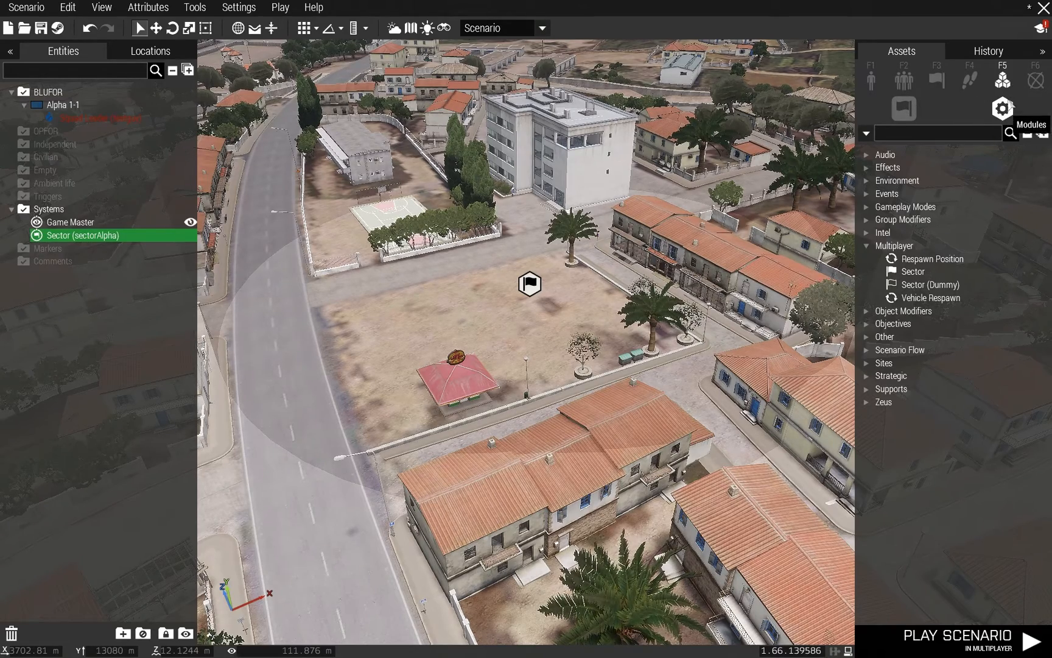
Place Area, BLUFOR and Independent logic entities beside the Alpha sector module.
{"action": "left_click", "coordinate": [903, 108]}
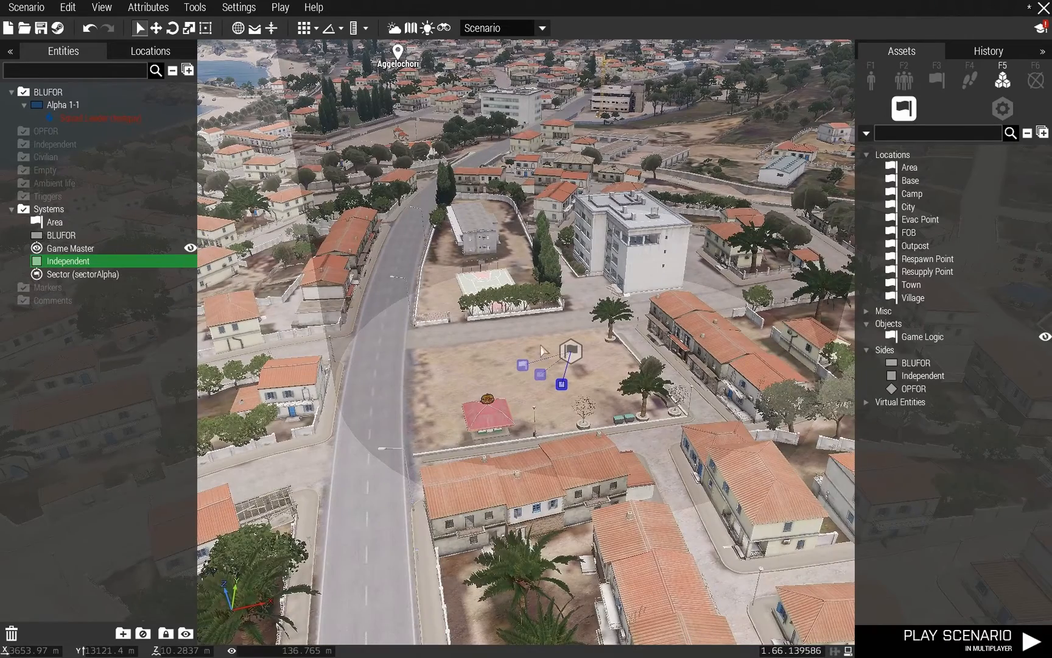
Set title KavalaSectorDemo2, ally Independents with OPFOR, disable saving, limit debug console to host/admin.
{"action": "left_click", "coordinate": [147, 8]}
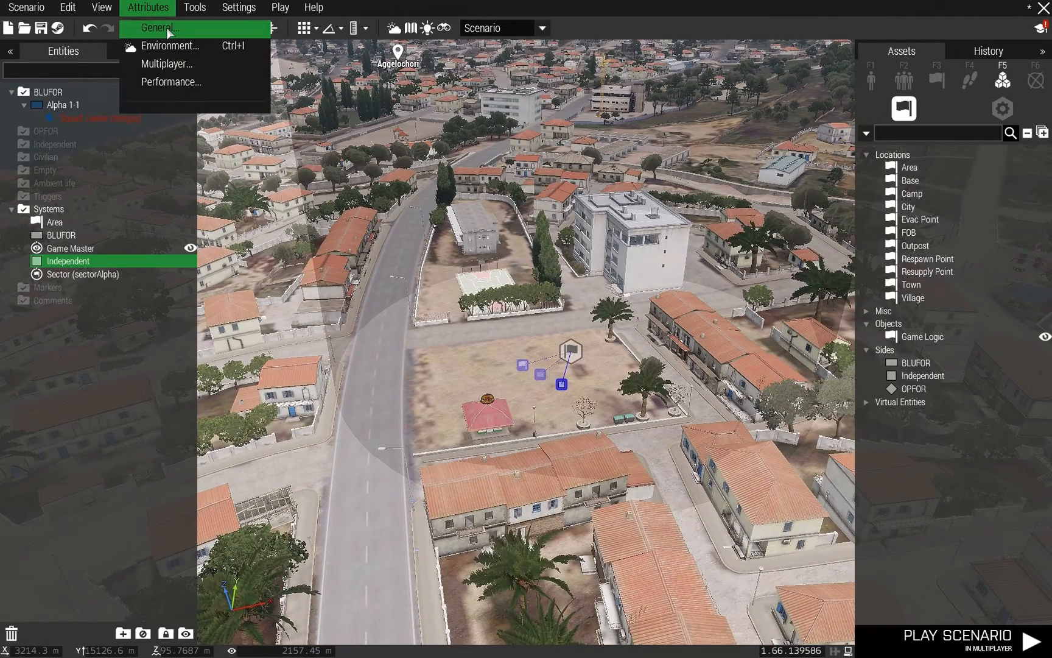
{"action": "left_click", "coordinate": [163, 28]}
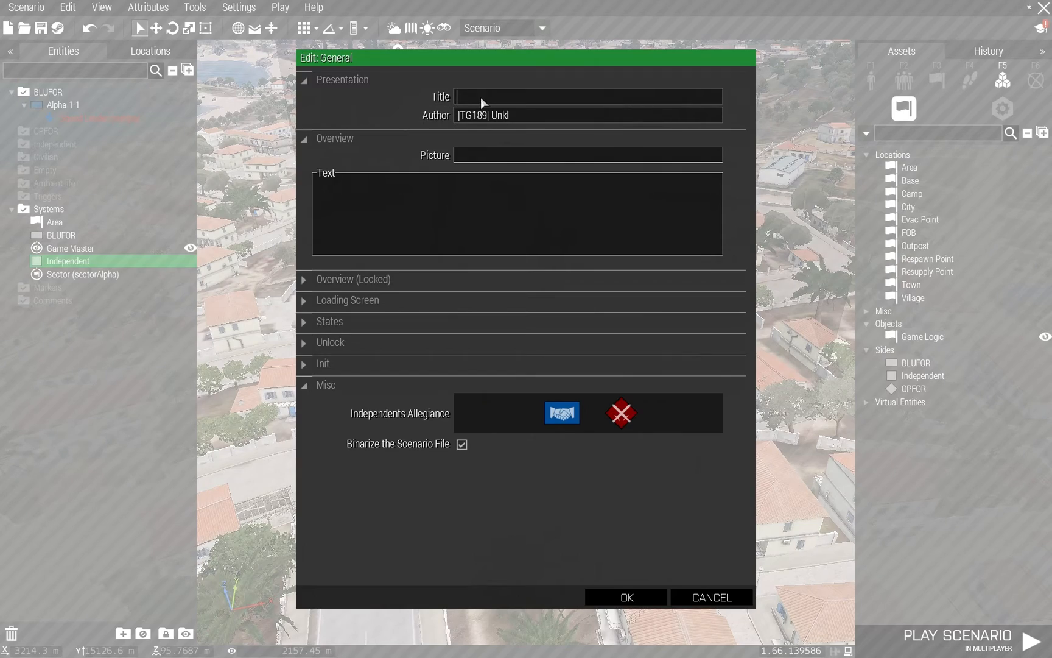
{"action": "type", "text": "KavalaSectorDemo2"}
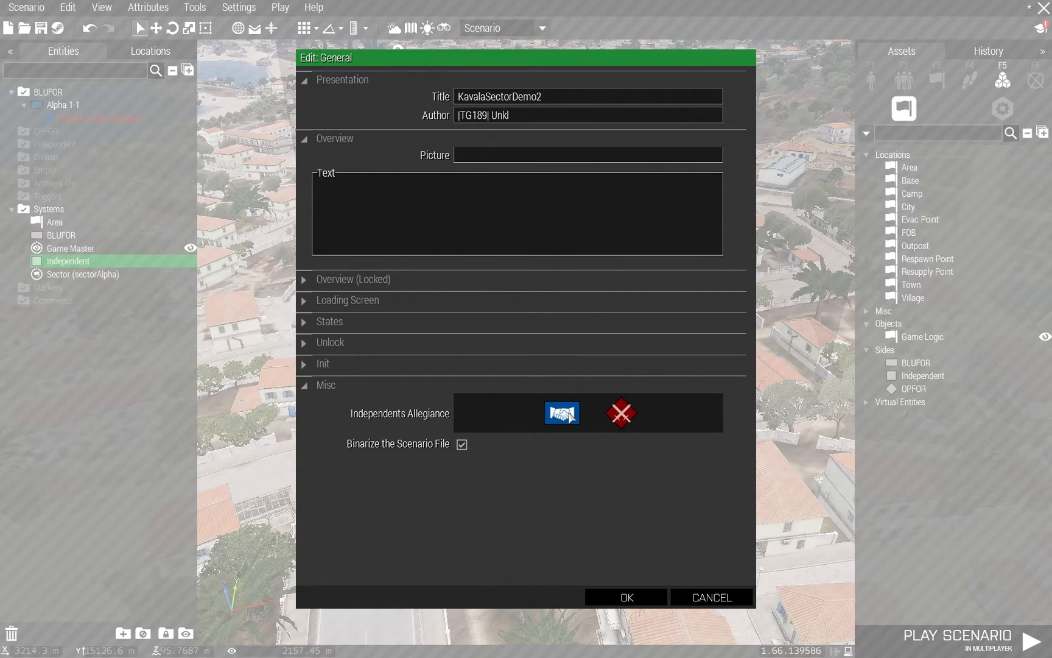
{"action": "left_click", "coordinate": [620, 412]}
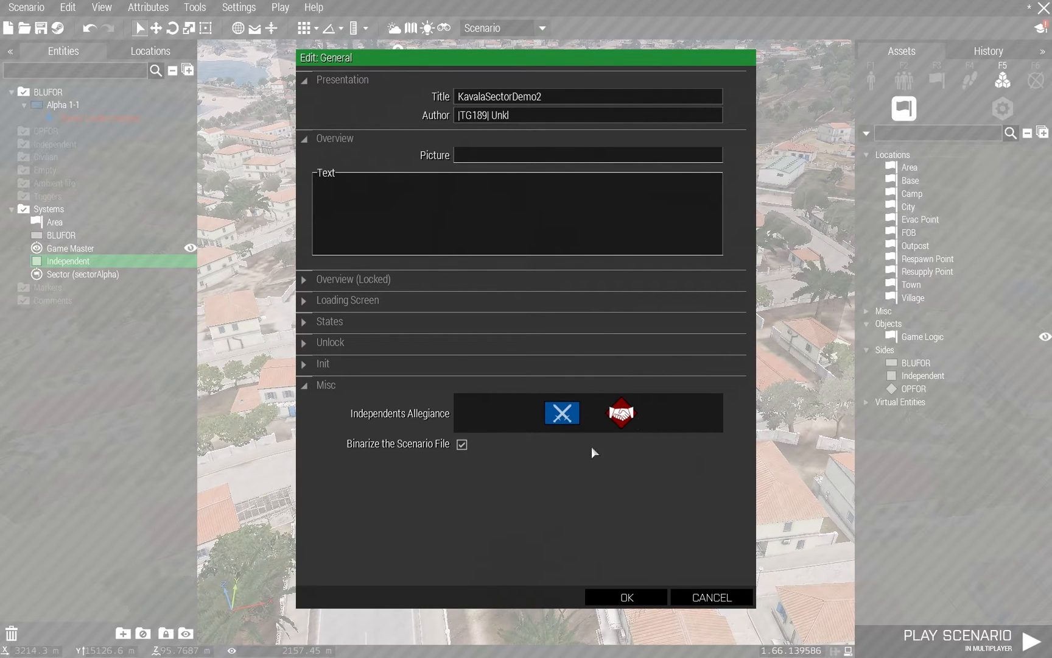
{"action": "left_click", "coordinate": [462, 445]}
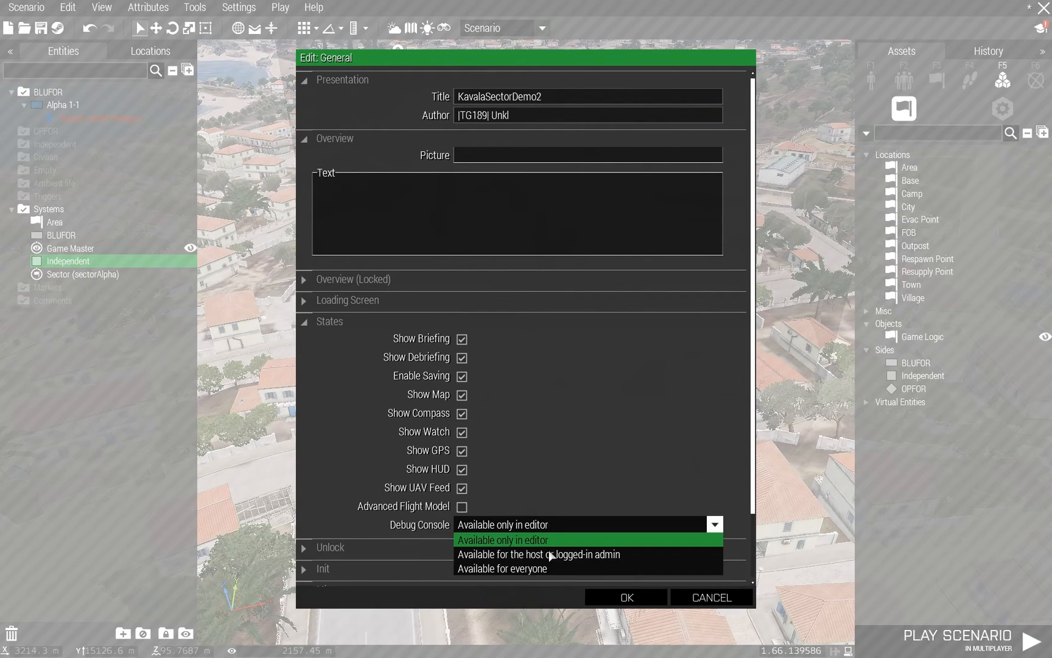
{"action": "left_click", "coordinate": [538, 554]}
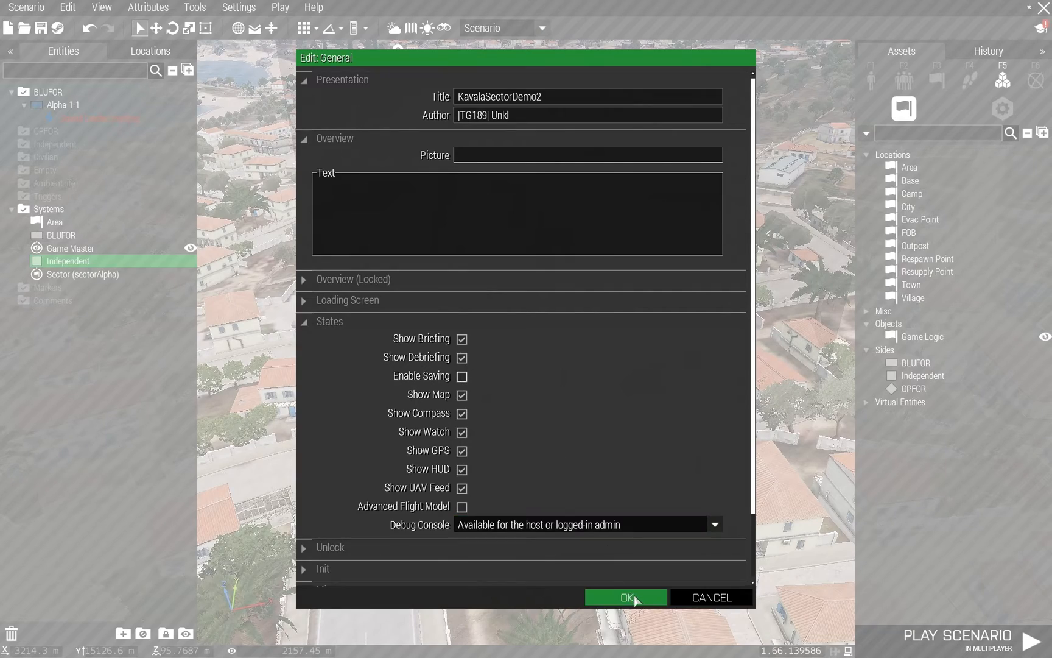
{"action": "left_click", "coordinate": [626, 597]}
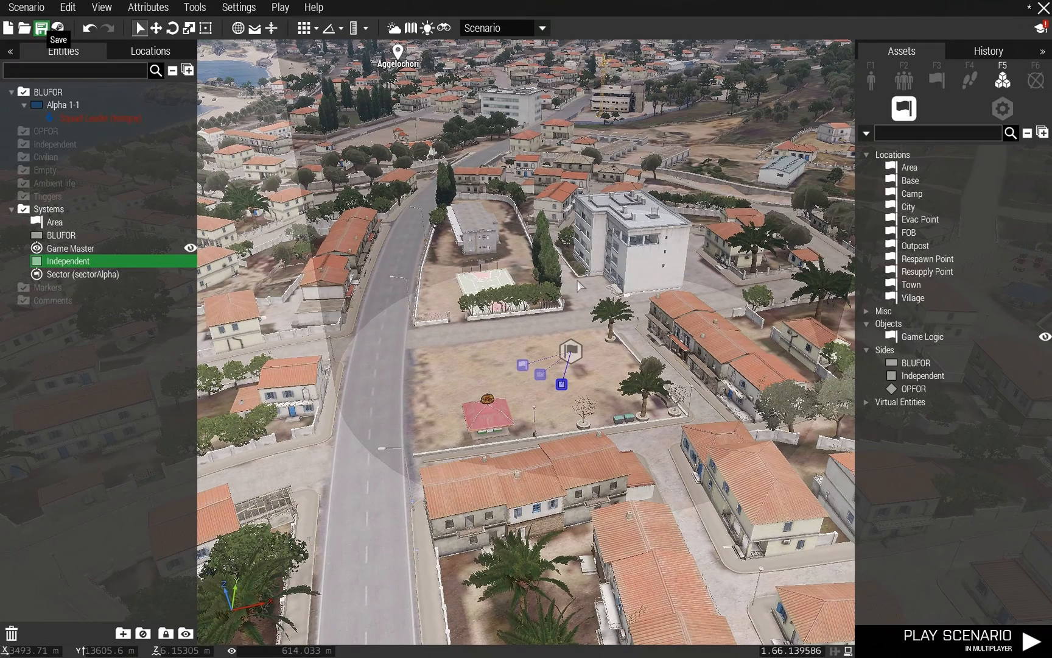
Save the scenario unbinarized as KavalaControlDemo2 in MPMissions.
{"action": "left_click", "coordinate": [40, 28]}
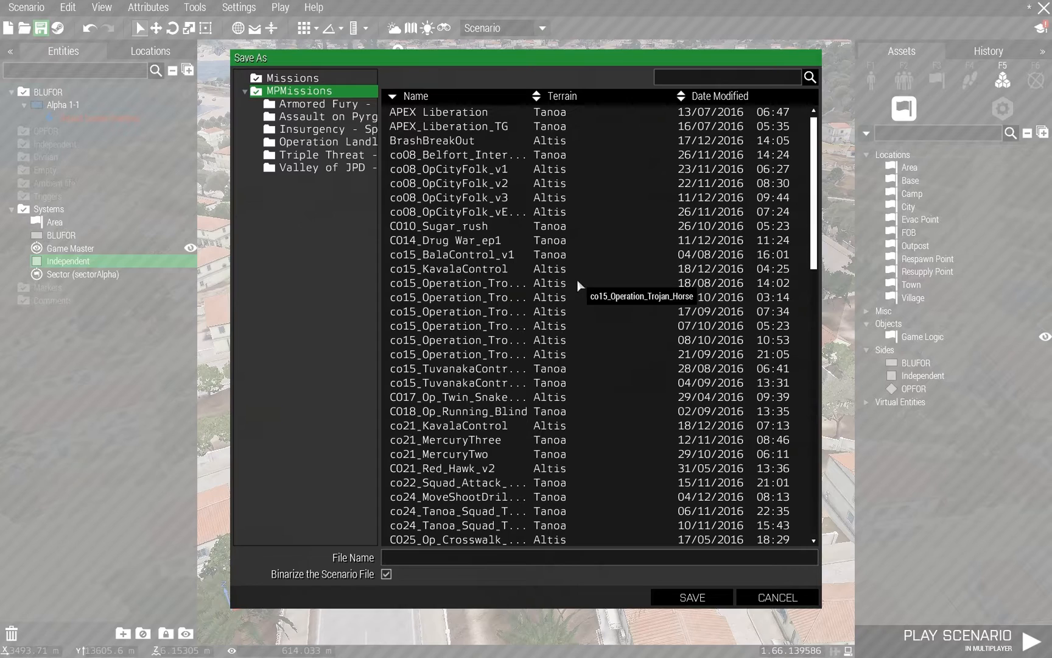
{"action": "left_click", "coordinate": [386, 574]}
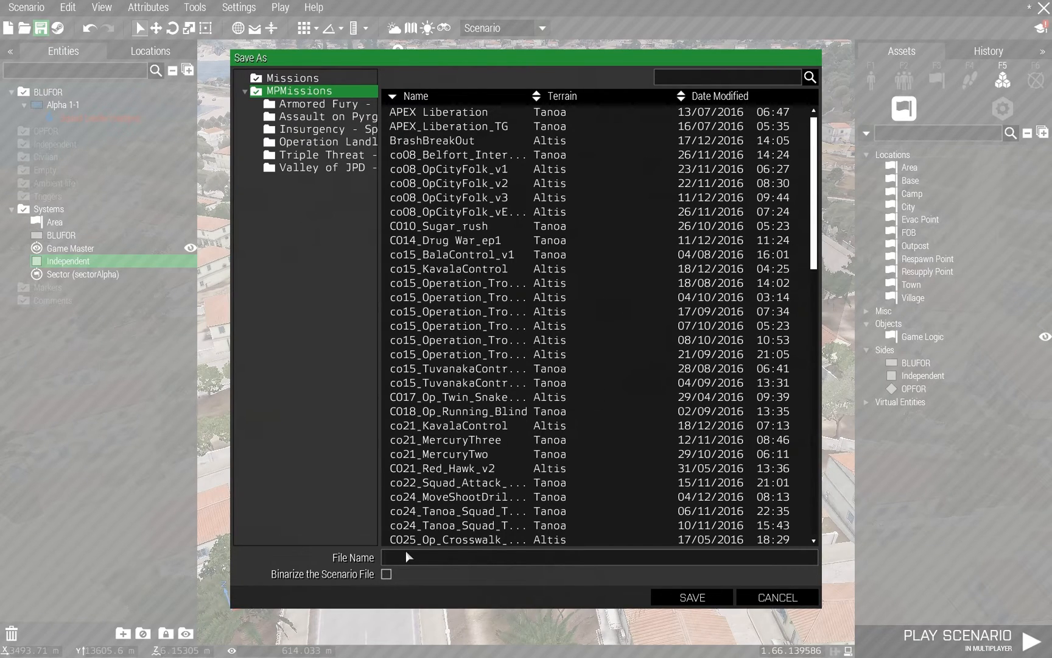
{"action": "type", "text": "Kavala"}
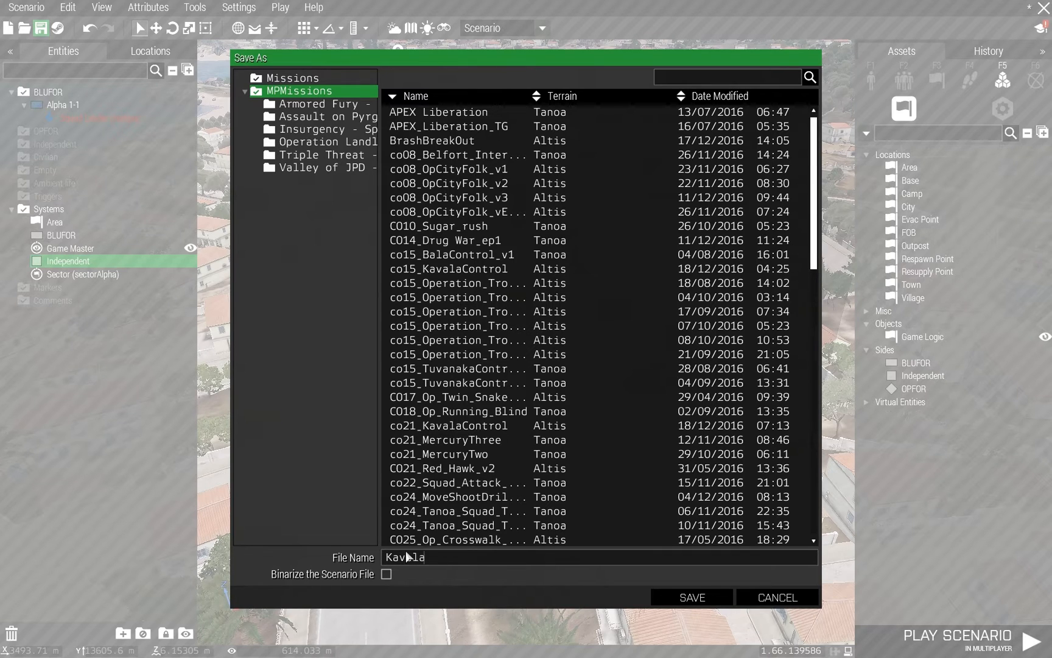
{"action": "type", "text": "Control"}
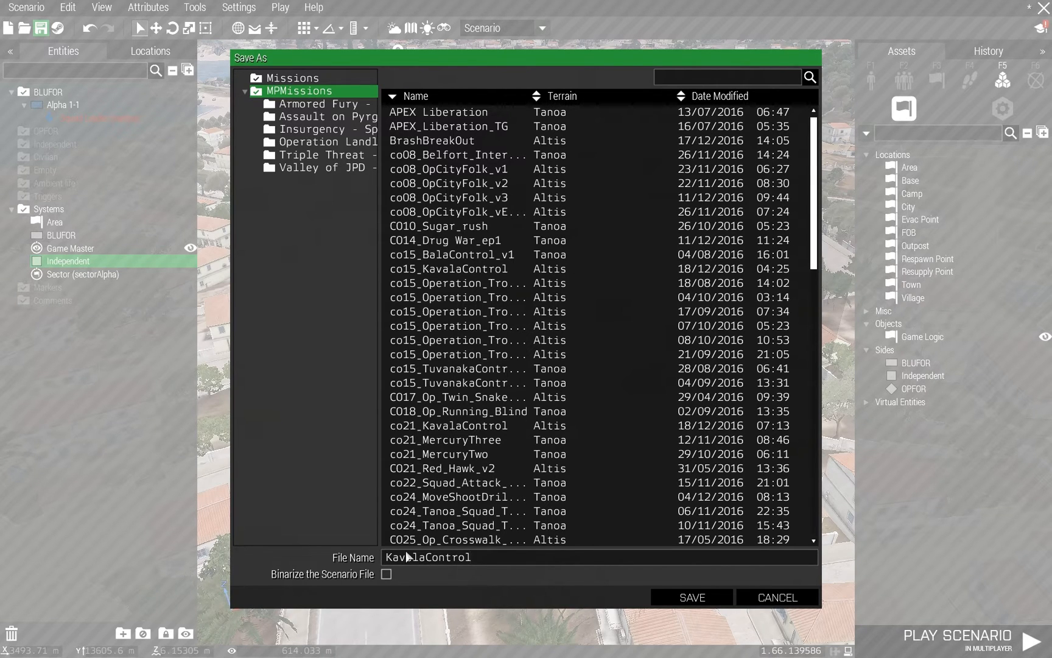
{"action": "type", "text": "Demo2"}
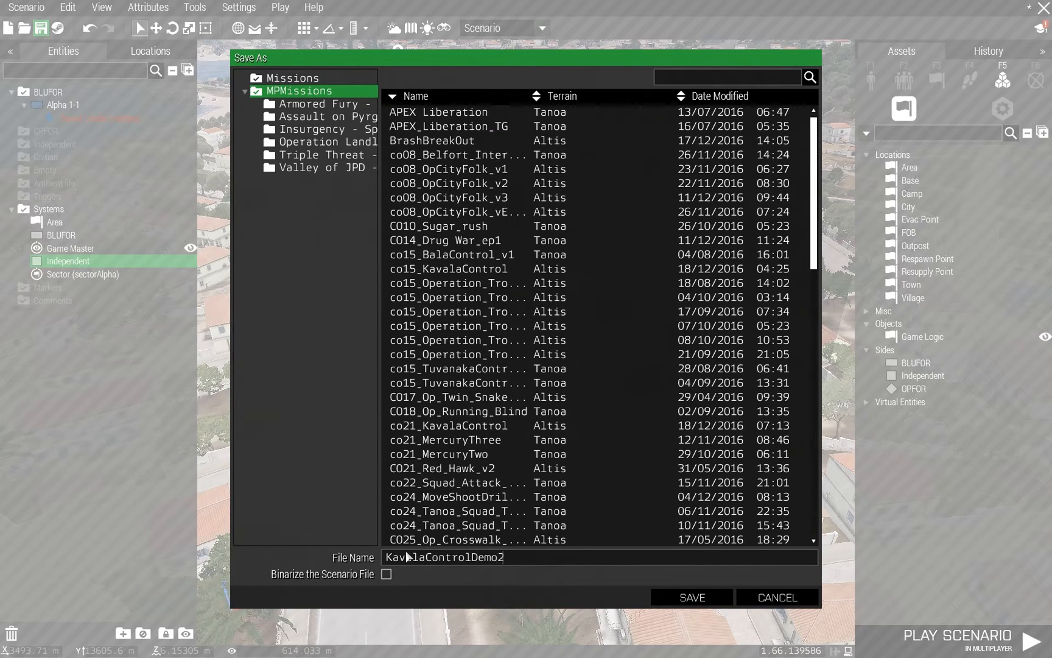
{"action": "left_click", "coordinate": [692, 596]}
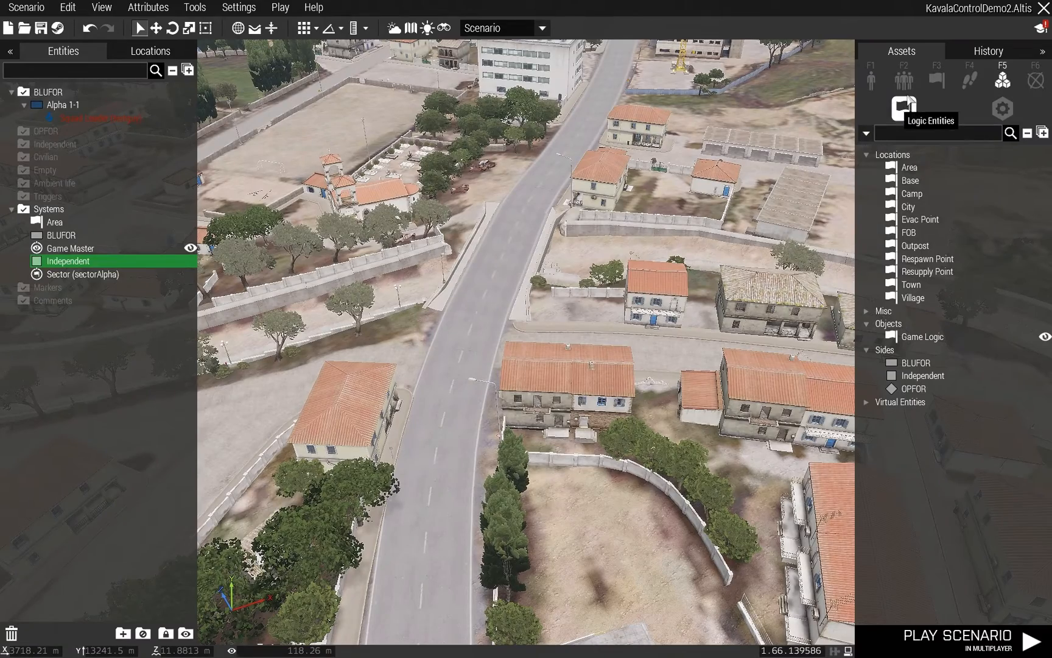
Place a second Area logic with BLUFOR and Independent side logics west of the road.
{"action": "left_click", "coordinate": [908, 167]}
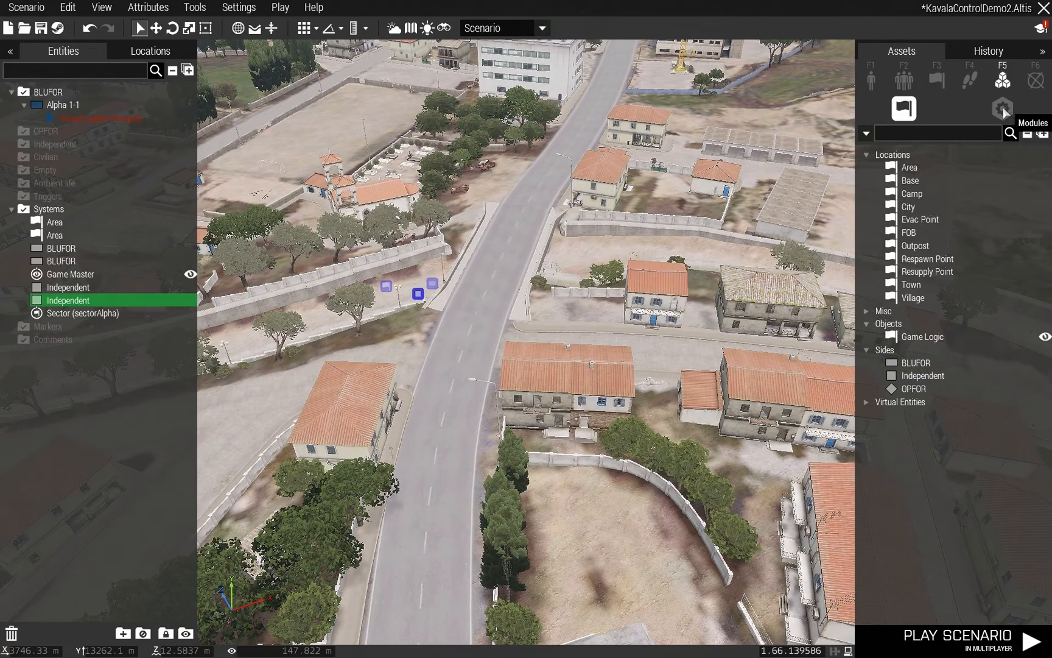
{"action": "left_click", "coordinate": [1002, 108]}
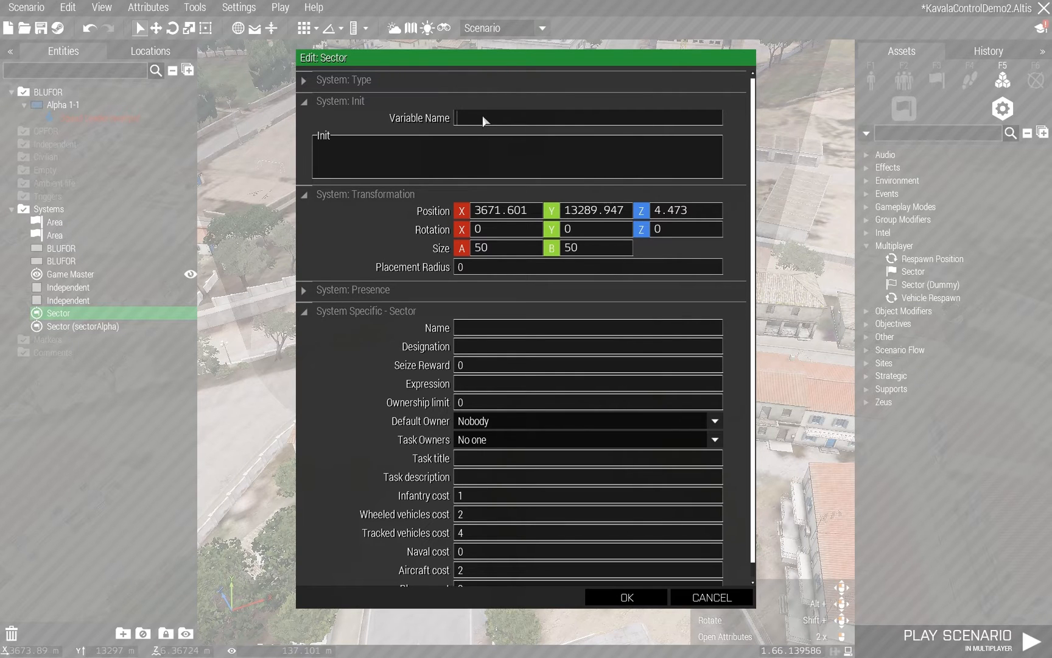
Name the new sector sectorBravo / Bravo with seize reward 1 and ownership limit .8.
{"action": "type", "text": "sectorBravo"}
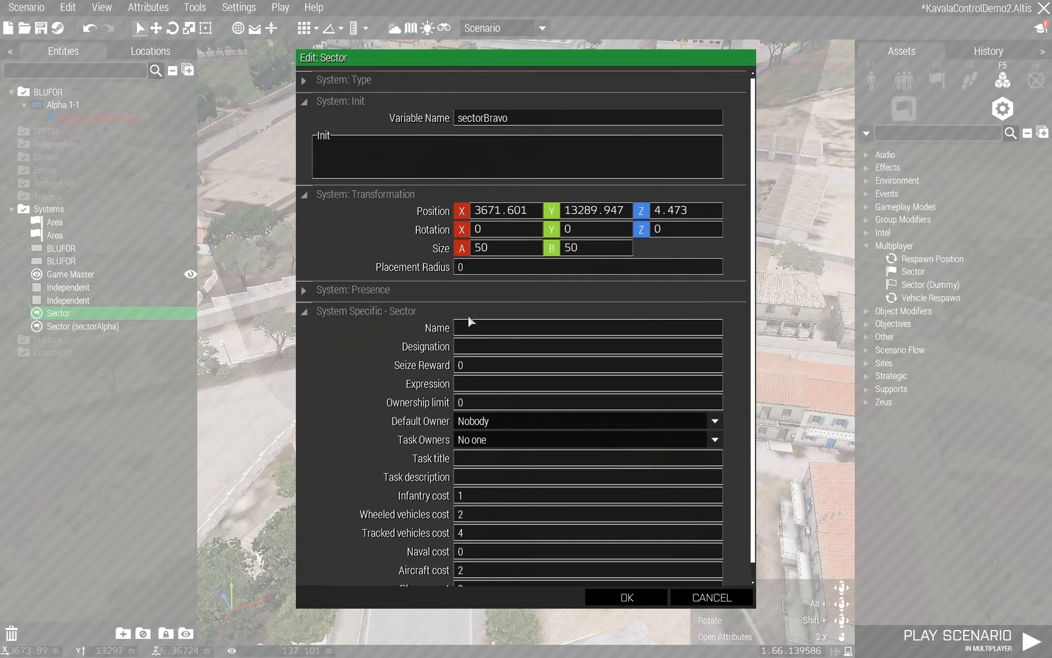
{"action": "type", "text": "B"}
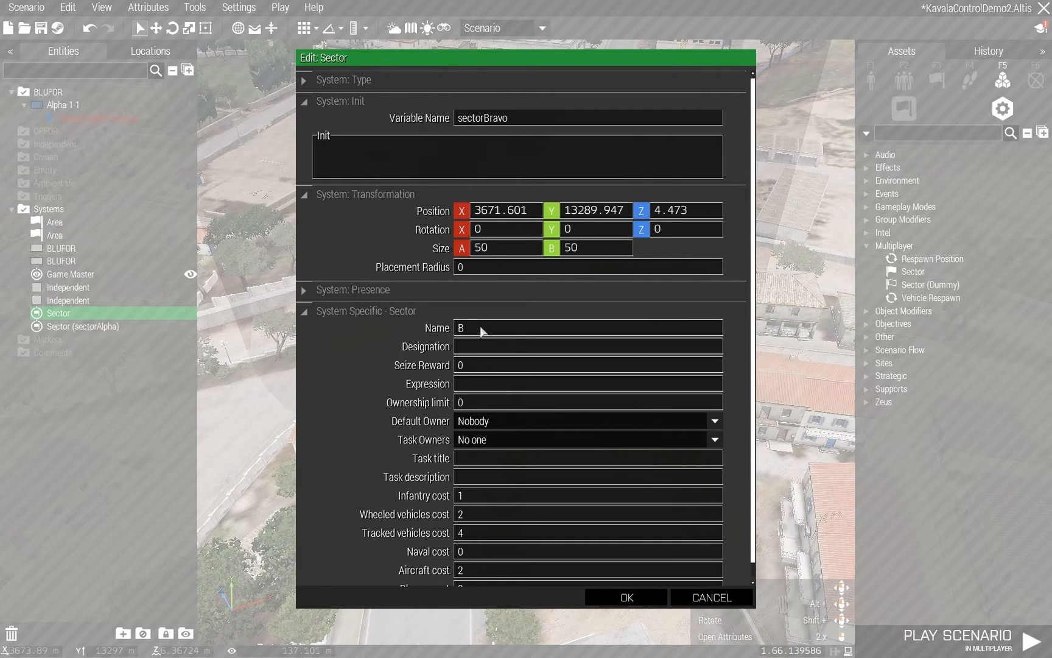
{"action": "type", "text": "ravo"}
{"action": "left_click", "coordinate": [589, 365]}
{"action": "type", "text": "1"}
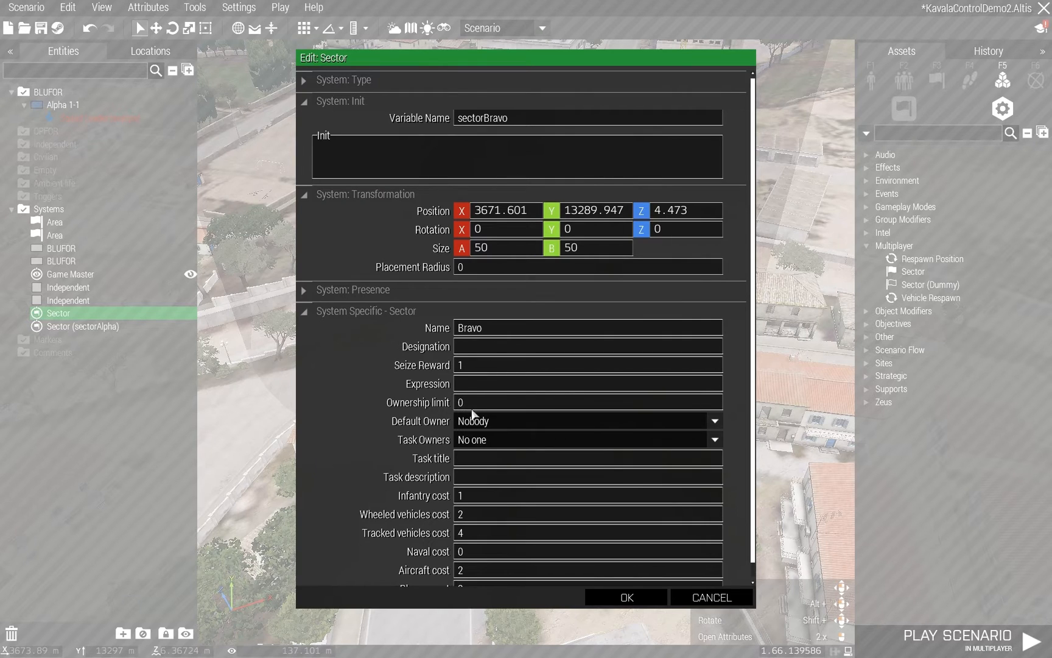
{"action": "mouse_move", "coordinate": [432, 407]}
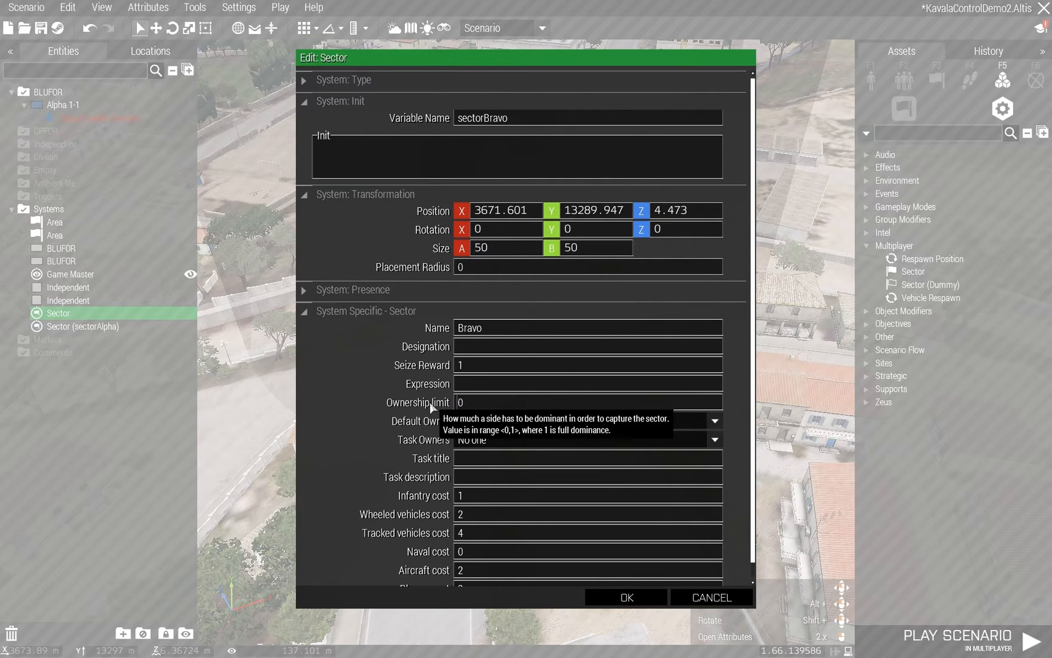
{"action": "type", "text": ".8"}
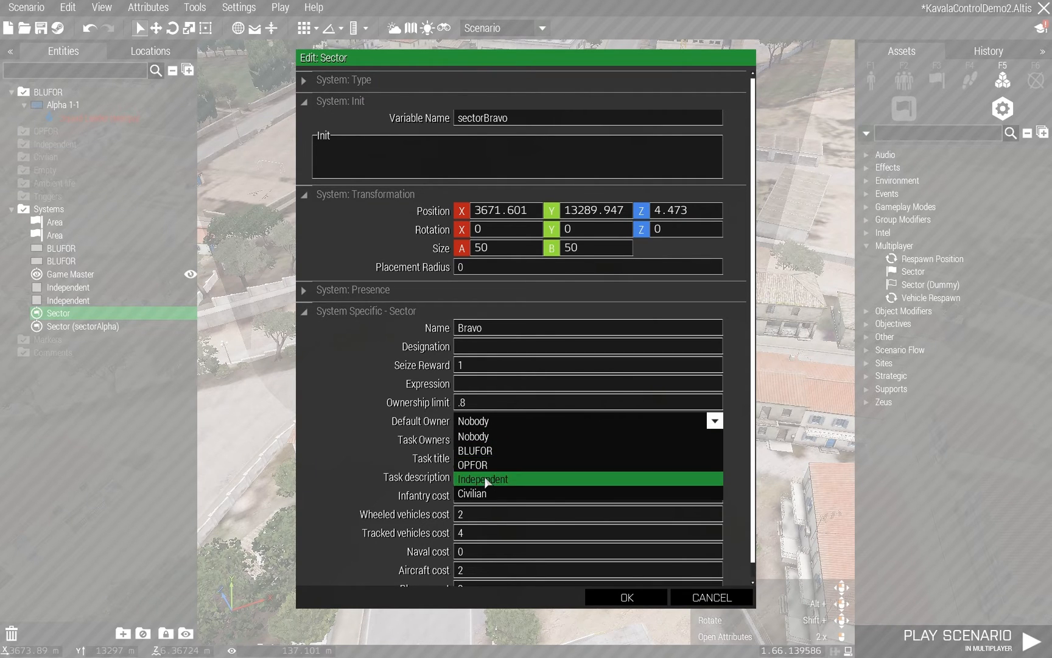
Make Independent the default owner, give the task to everyone with title %1, and confirm.
{"action": "left_click", "coordinate": [482, 479]}
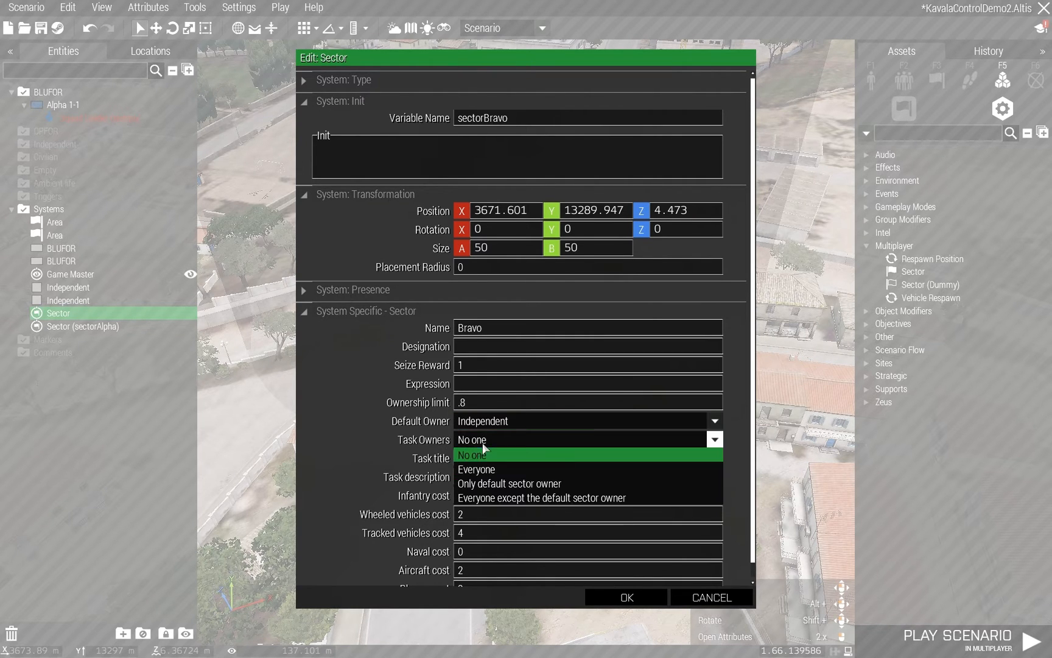
{"action": "left_click", "coordinate": [476, 469]}
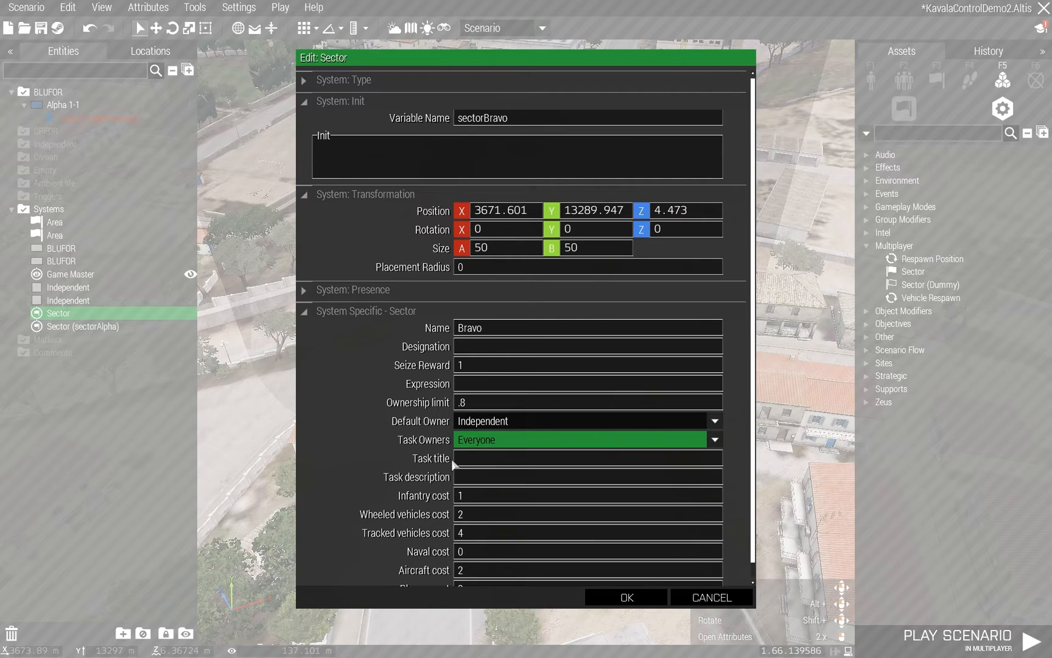
{"action": "type", "text": "B"}
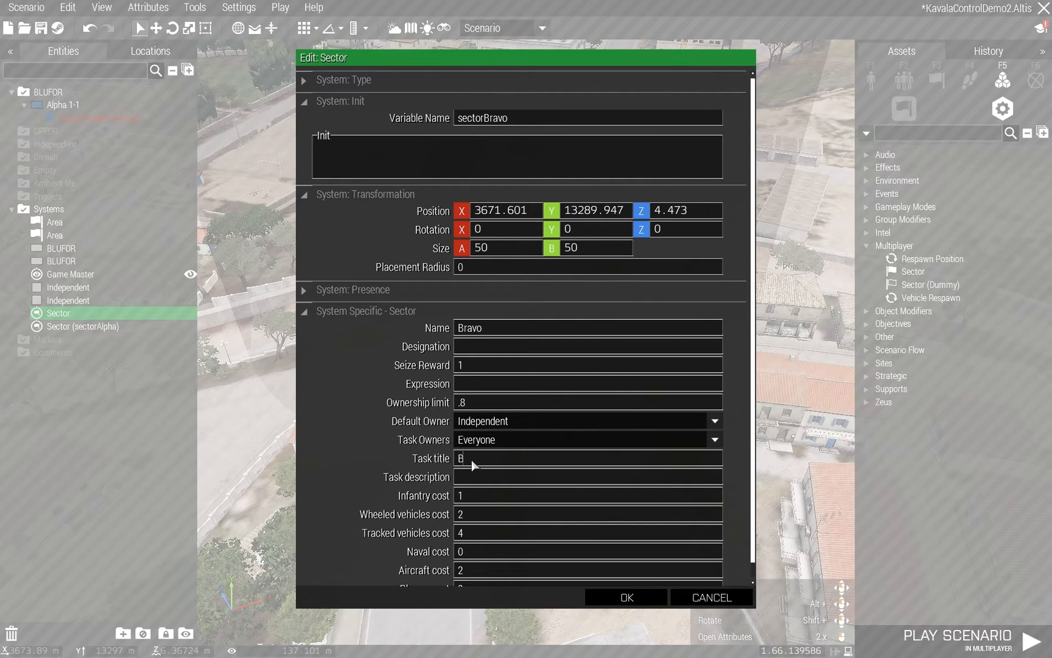
{"action": "key", "text": "Backspace"}
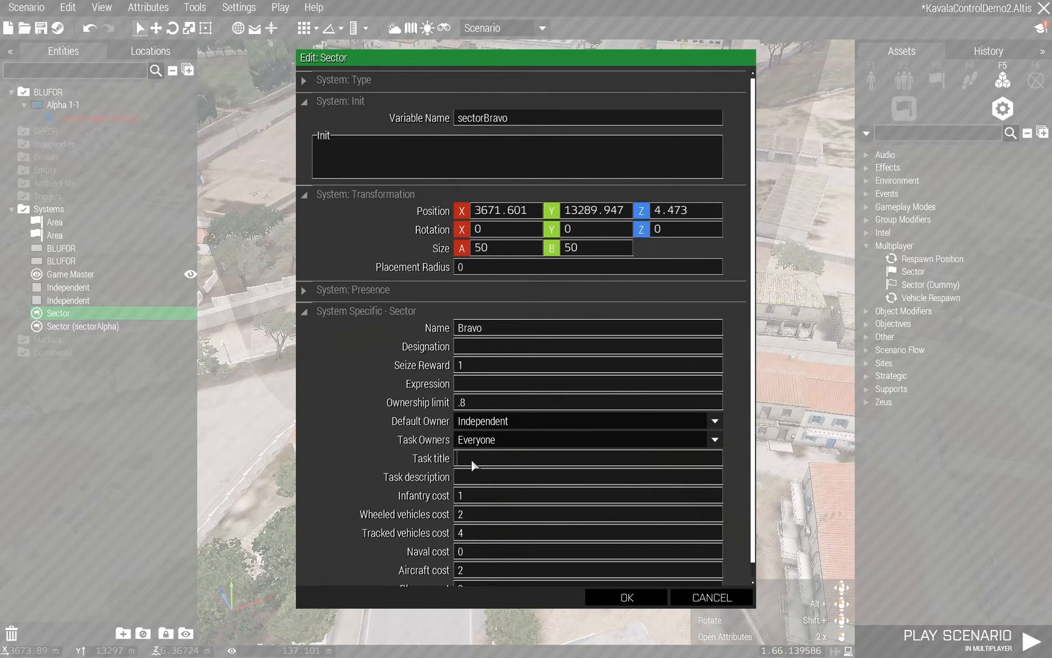
{"action": "type", "text": "%1"}
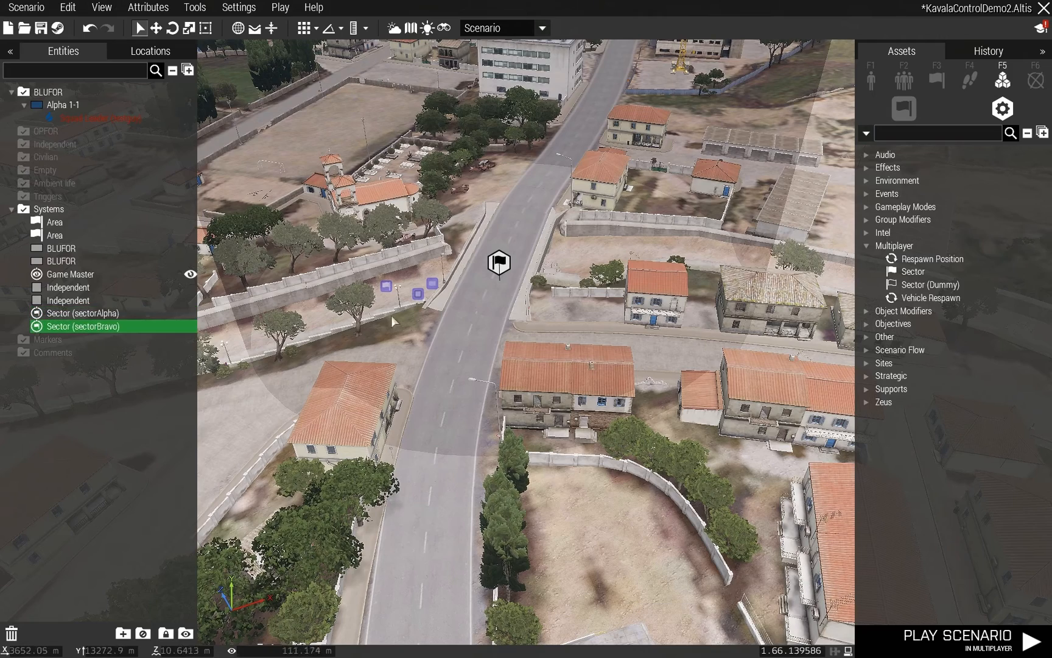
Sync sector Bravo to its area and side logics, then play the scenario.
{"action": "right_click", "coordinate": [428, 286]}
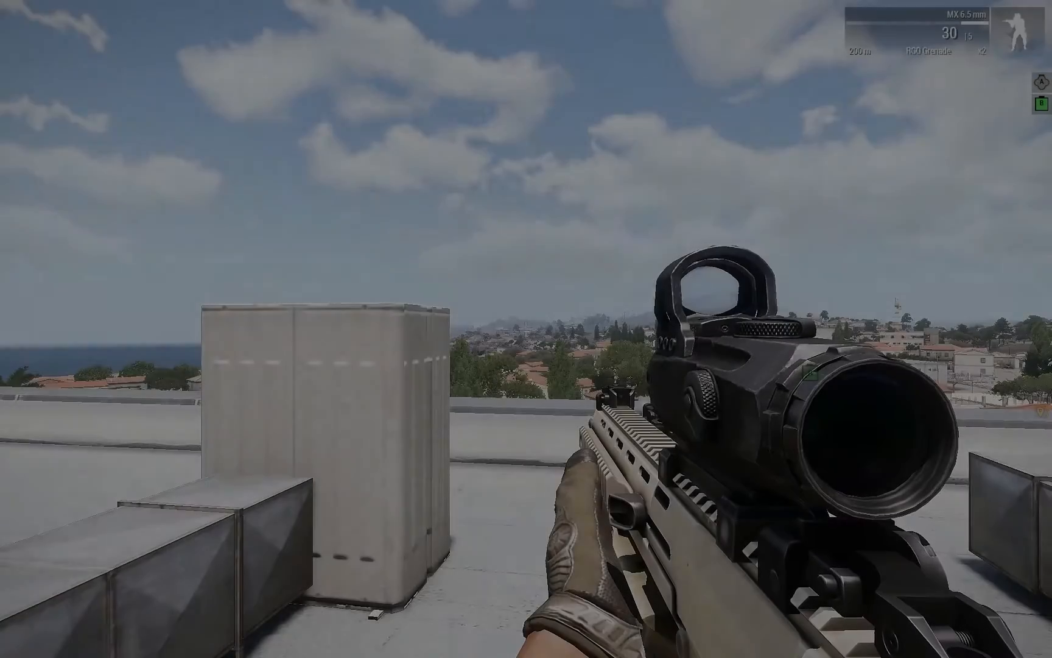
View the Alpha and Bravo sector tasks on the in-game map of Kavala.
{"action": "key", "text": "m"}
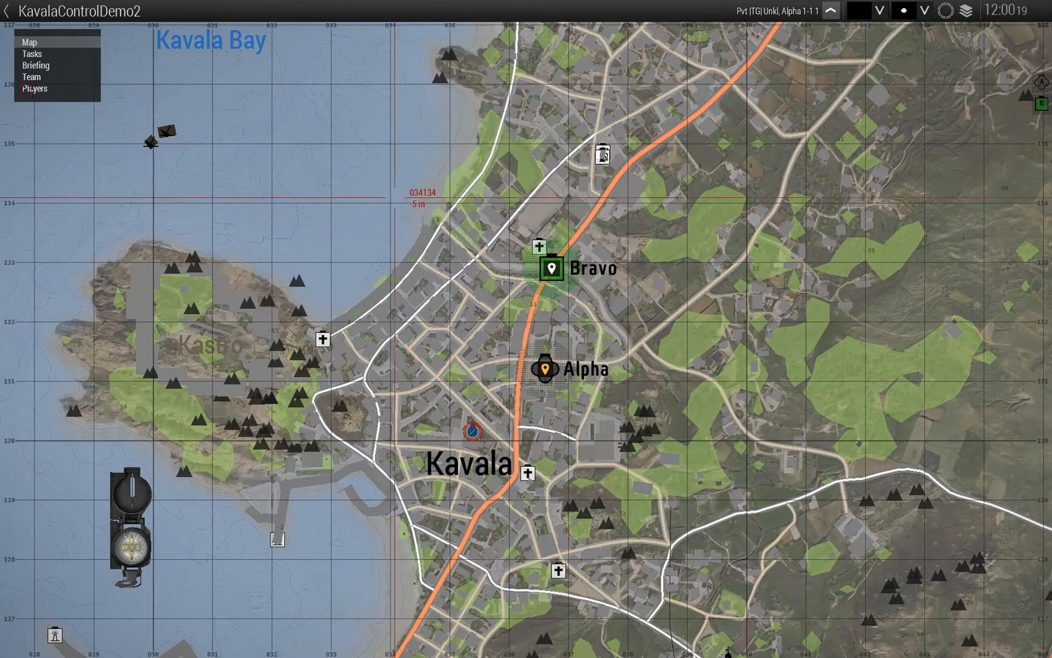
{"action": "left_click", "coordinate": [30, 55]}
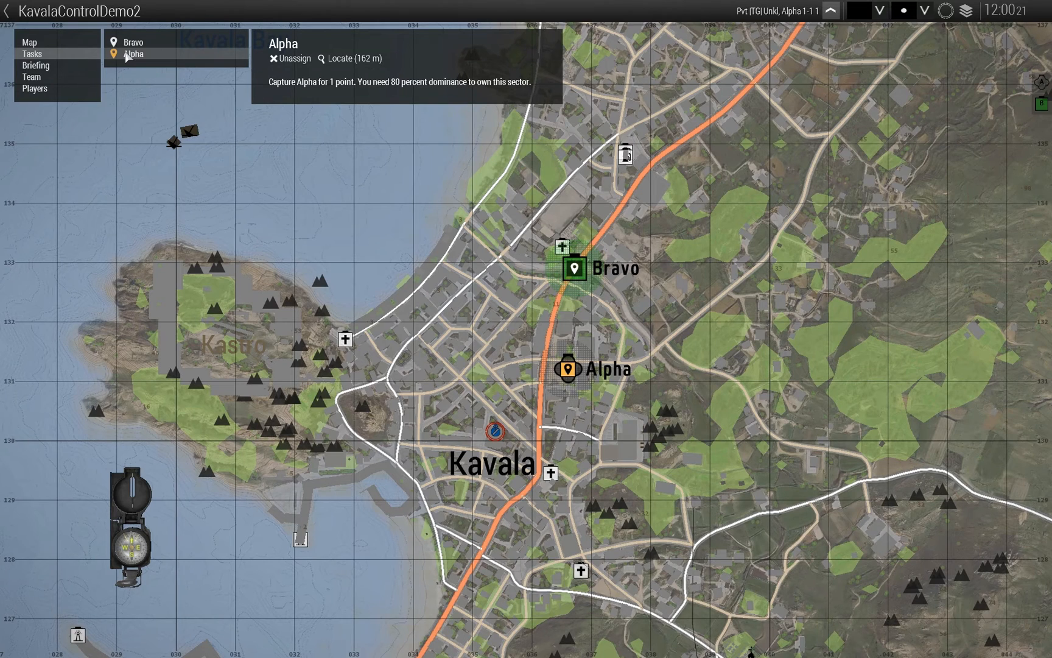
{"action": "mouse_move", "coordinate": [360, 88]}
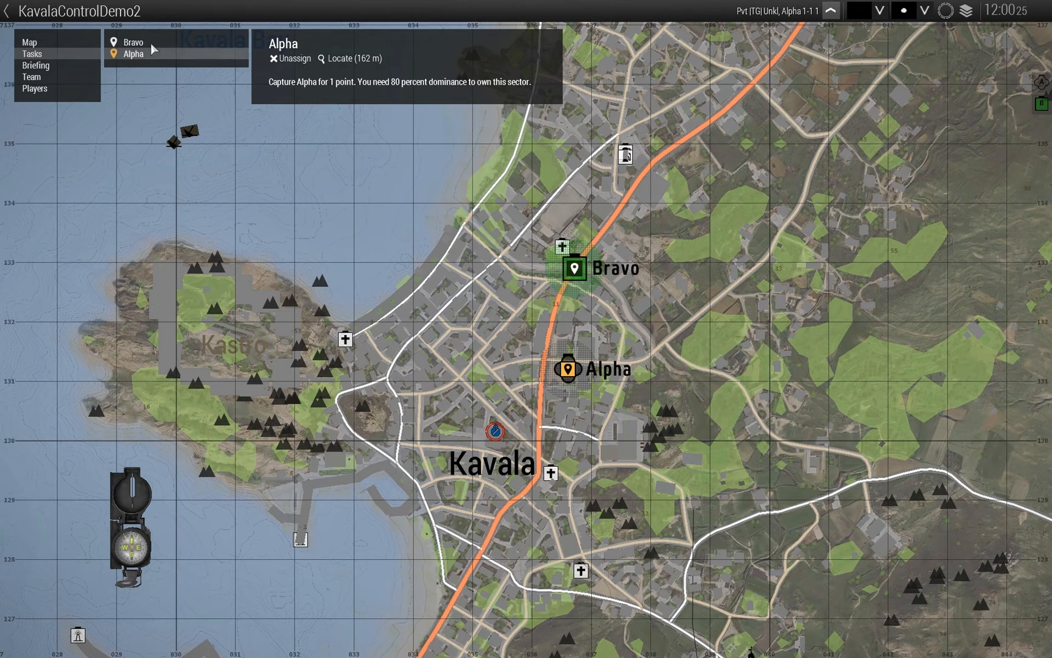
{"action": "left_click", "coordinate": [130, 43]}
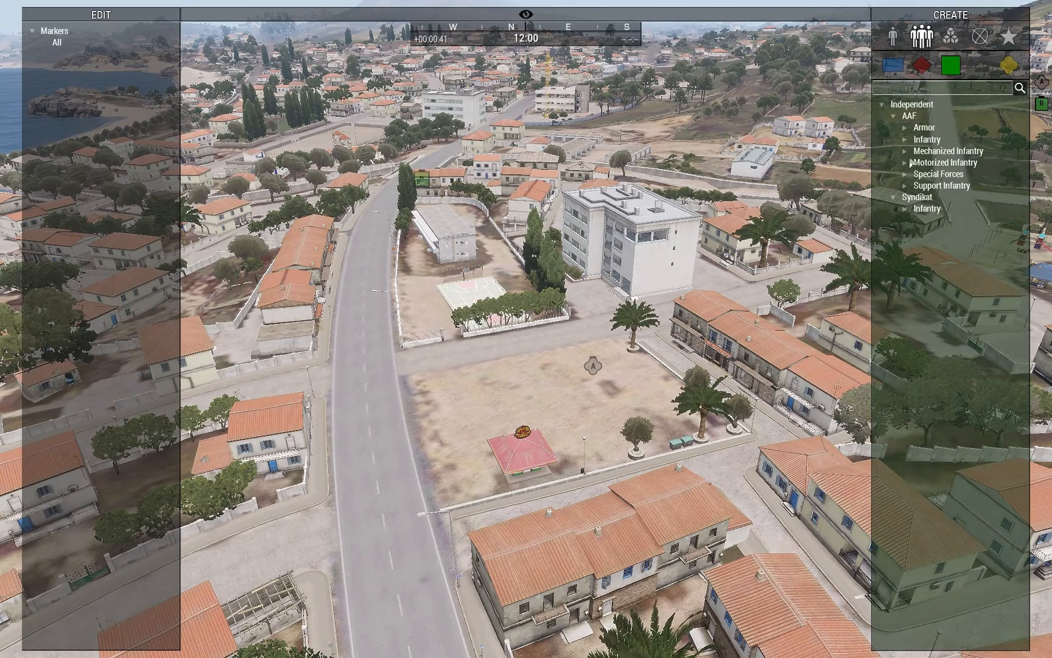
In Zeus, place an Independent AAF fire team in the square and a BLUFOR NATO fire team on the road.
{"action": "left_click", "coordinate": [927, 138]}
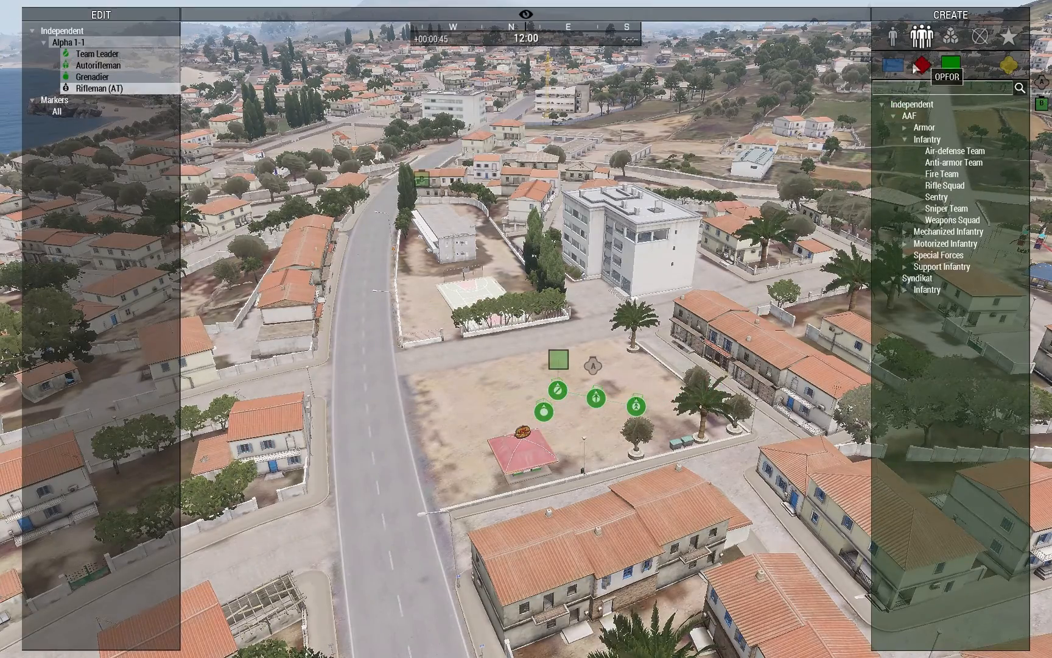
{"action": "left_click", "coordinate": [892, 63]}
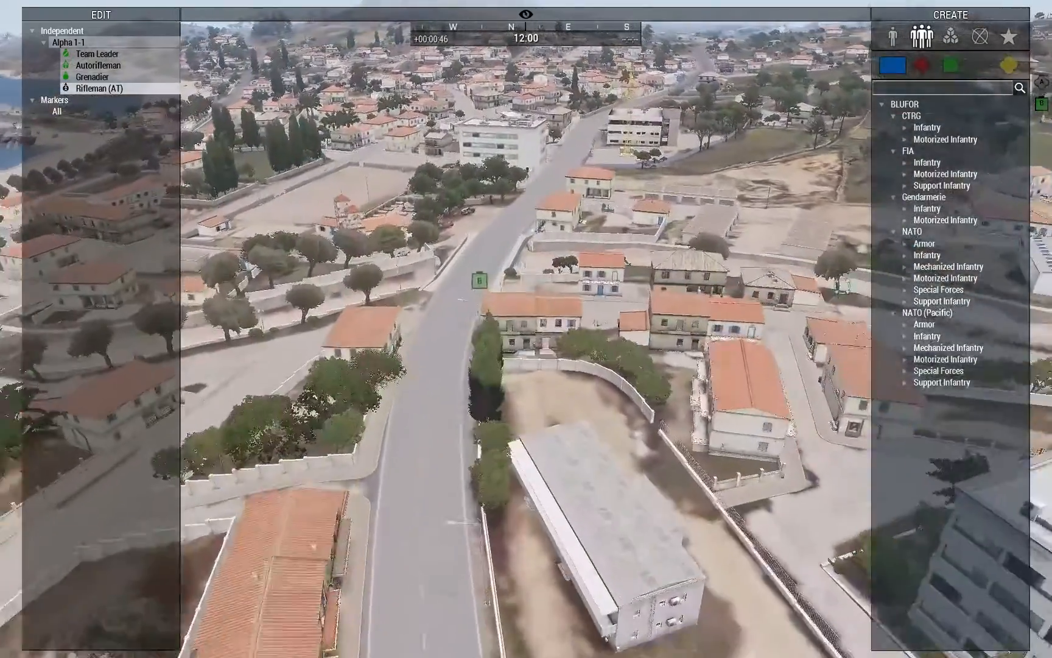
{"action": "left_click", "coordinate": [927, 254]}
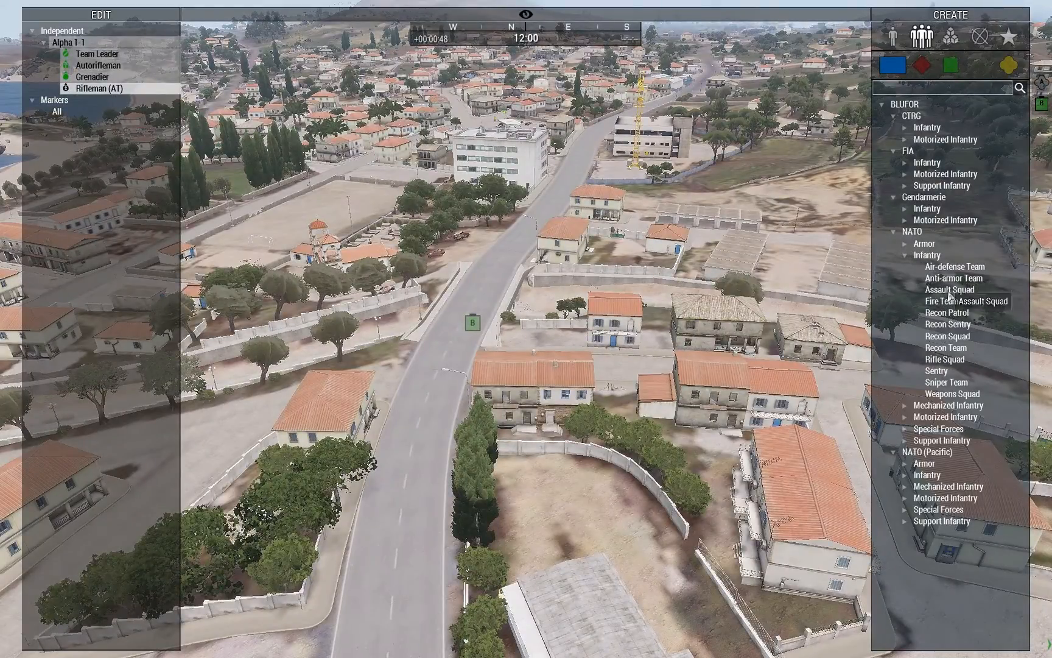
{"action": "left_click", "coordinate": [941, 301]}
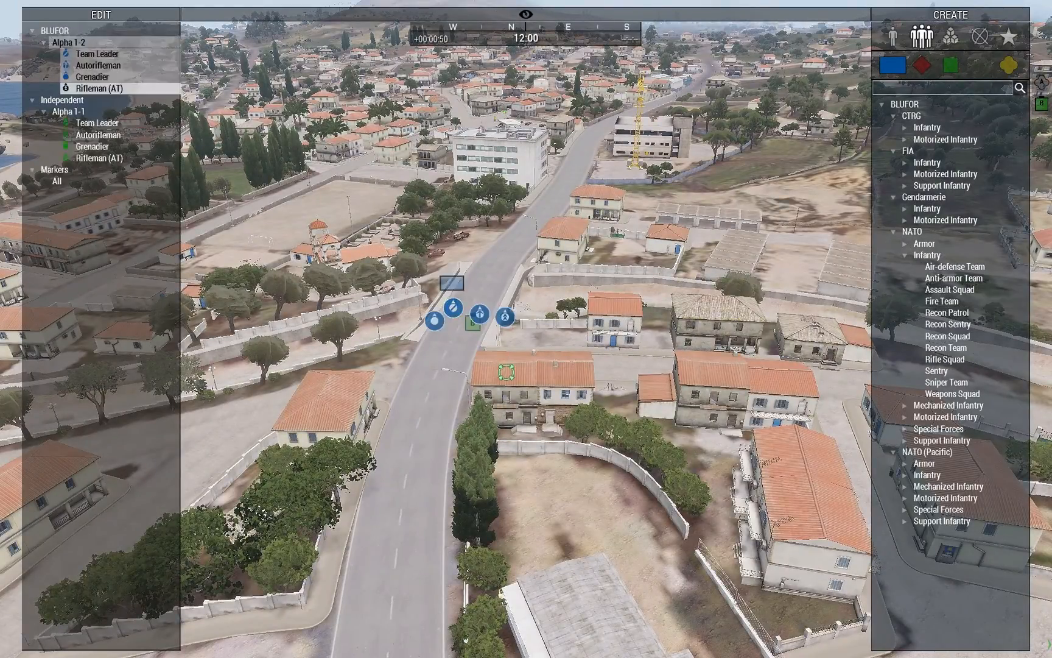